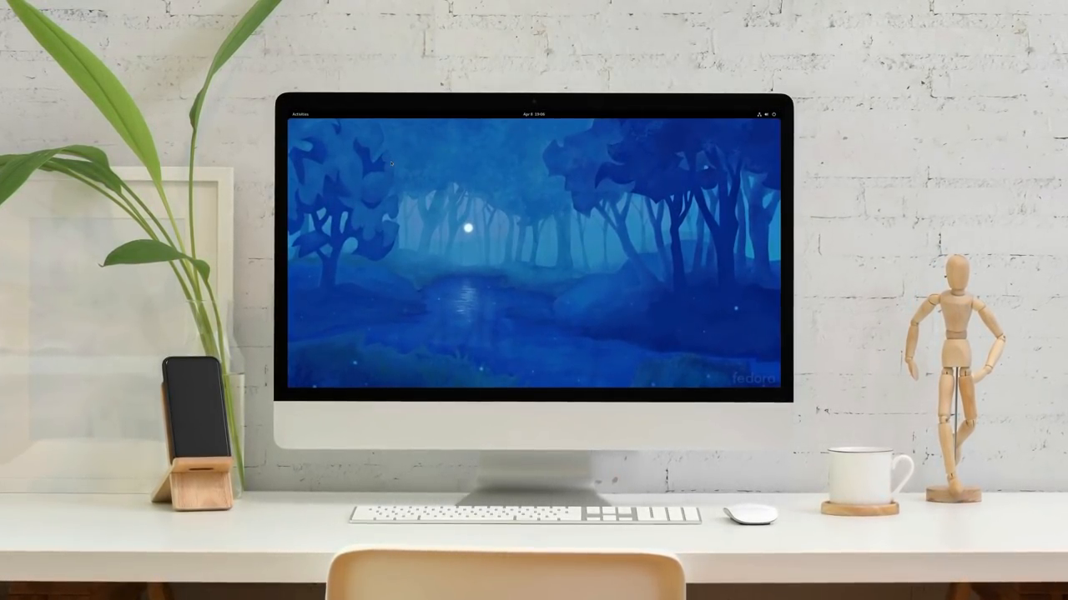
Step through the GNOME 40 intro on Files and Software until the empty desktop appears
{"action": "left_click", "coordinate": [297, 115]}
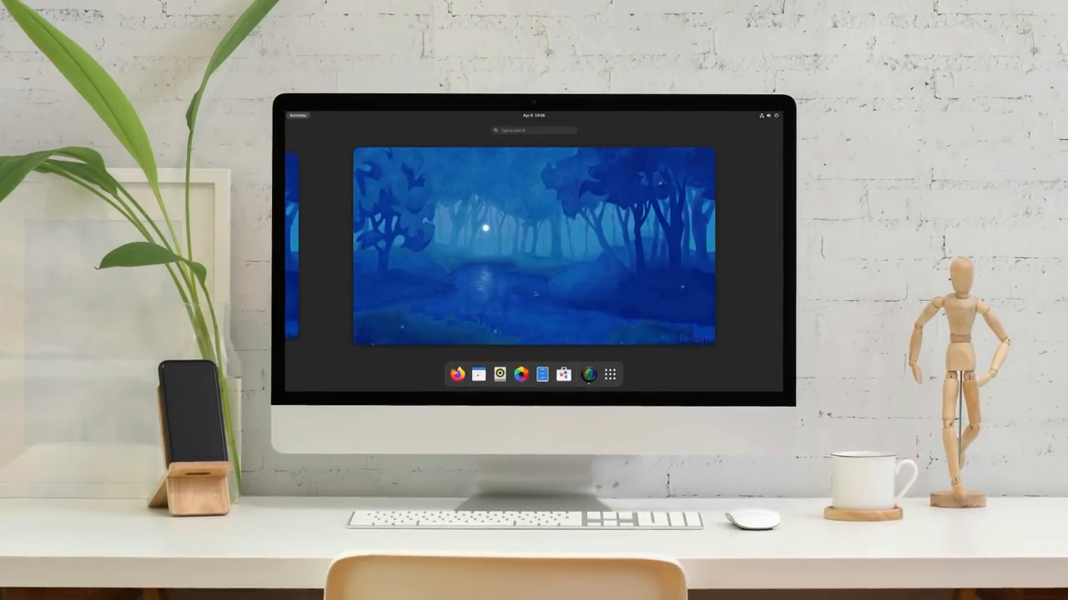
{"action": "left_click", "coordinate": [610, 374]}
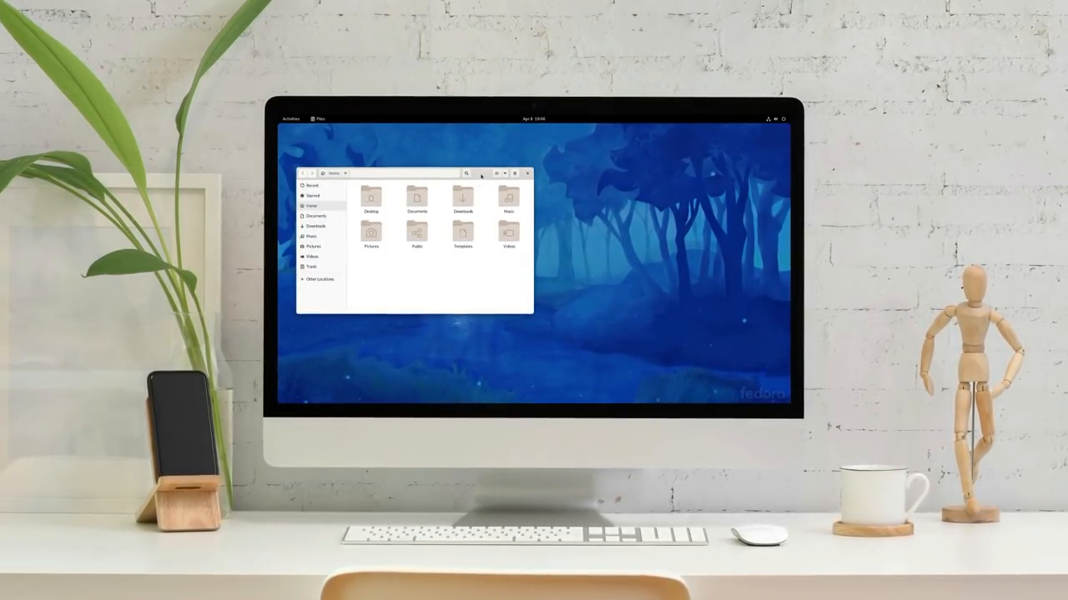
{"action": "left_click", "coordinate": [289, 118]}
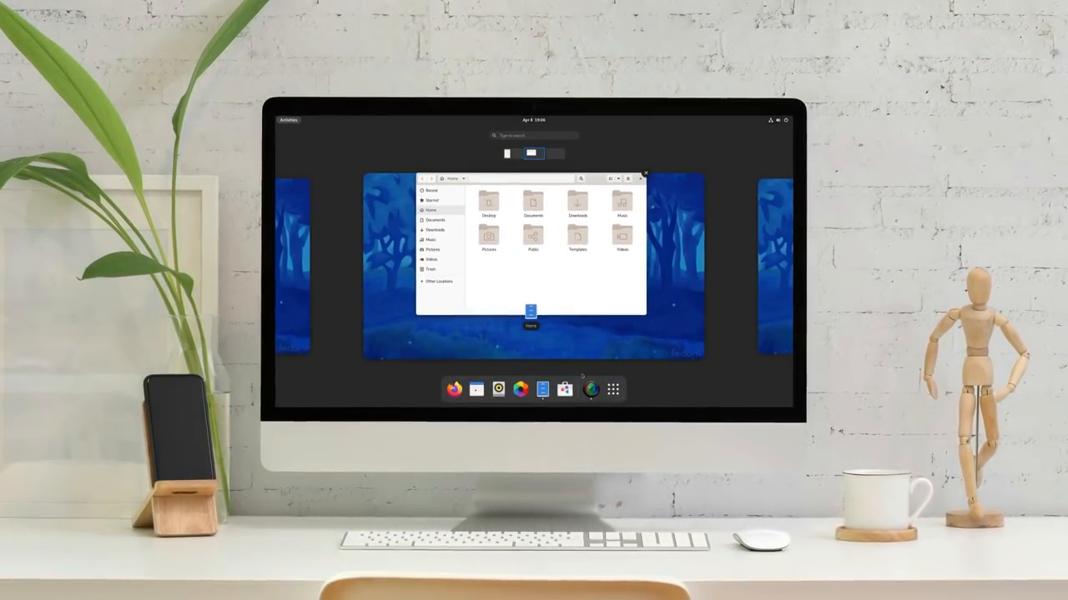
{"action": "left_click", "coordinate": [543, 389]}
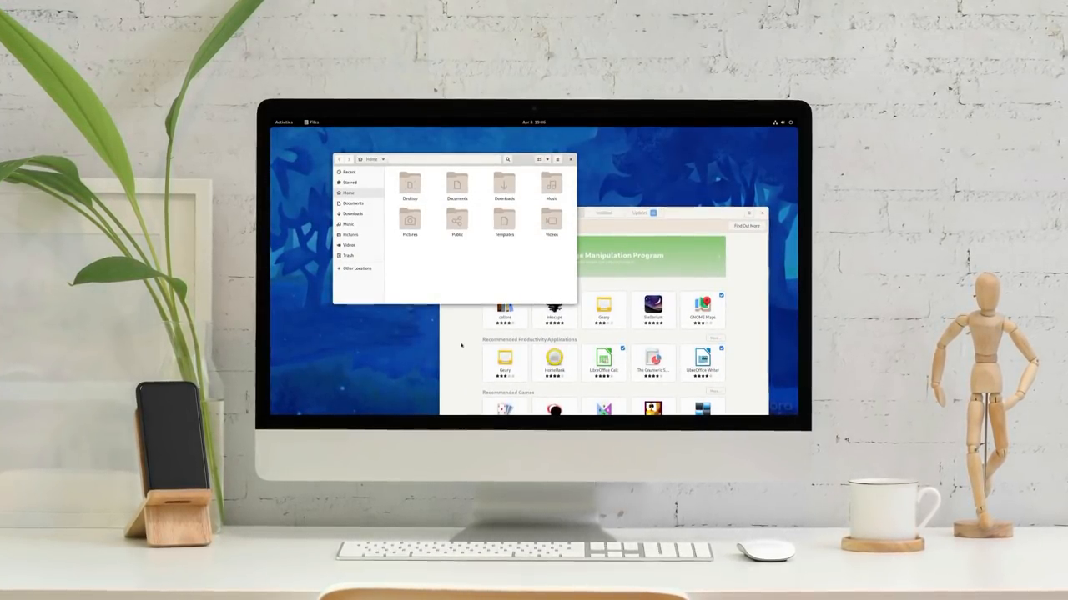
{"action": "left_click", "coordinate": [283, 123]}
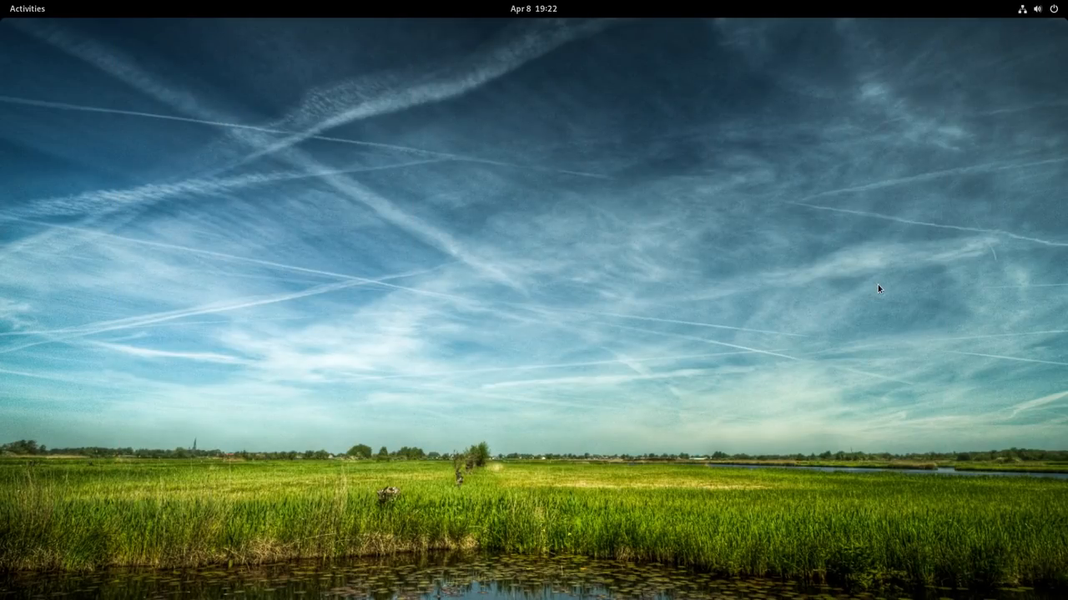
Show and dismiss the system menu, then display the April 2021 calendar panel
{"action": "left_click", "coordinate": [1046, 8]}
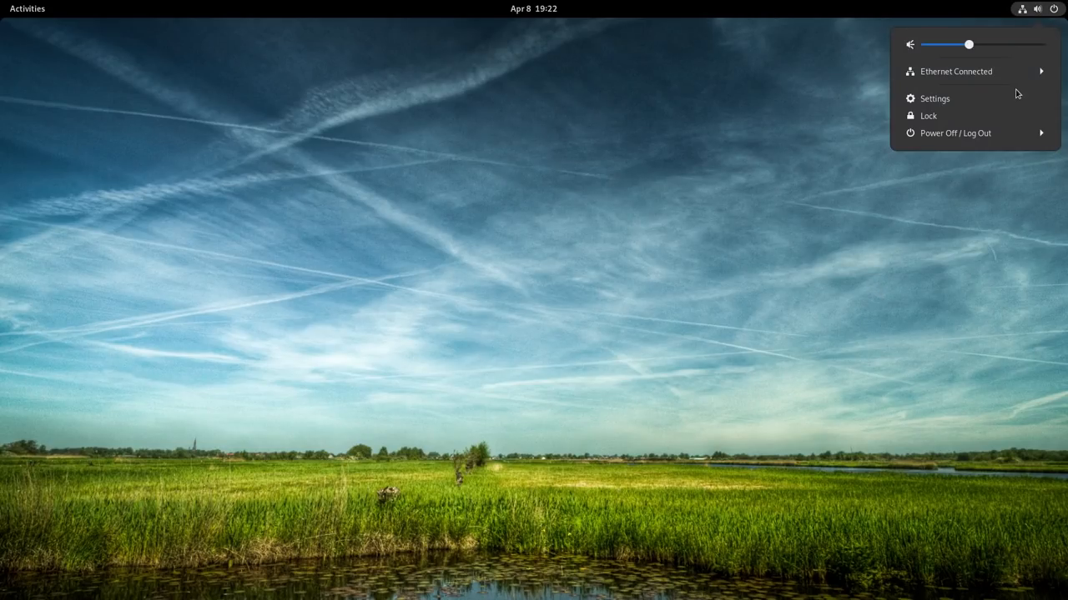
{"action": "mouse_move", "coordinate": [996, 134]}
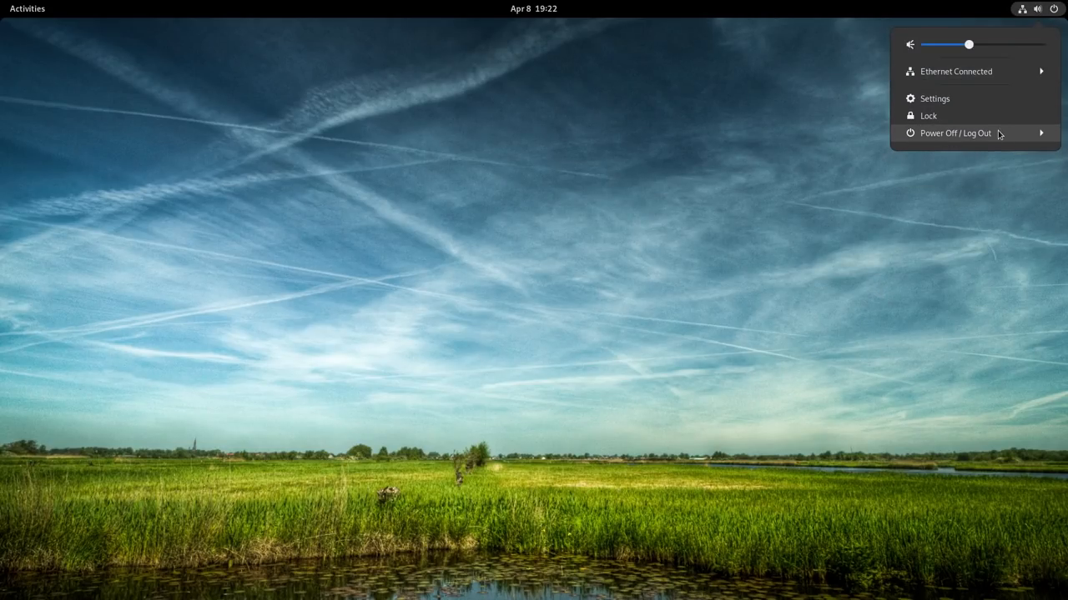
{"action": "left_click", "coordinate": [724, 142]}
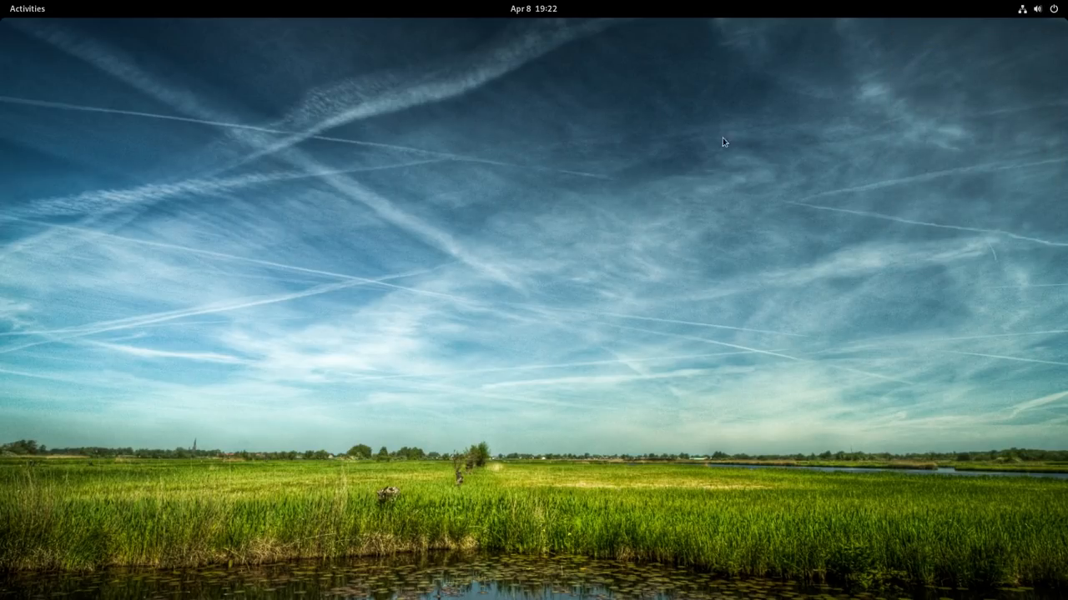
{"action": "left_click", "coordinate": [533, 9]}
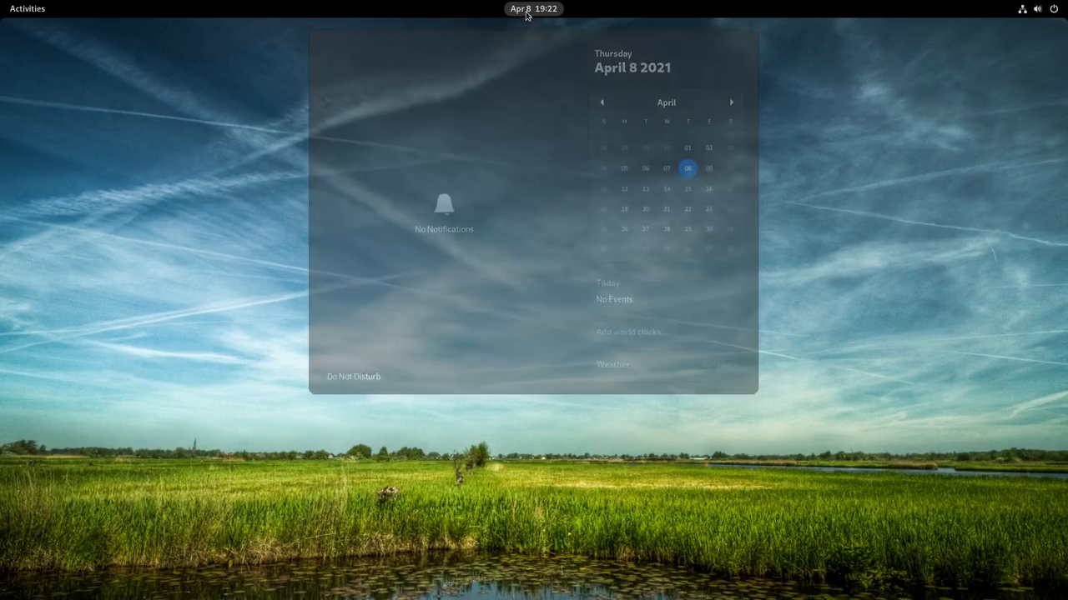
Open the Activities overview and show the full grid of installed apps
{"action": "left_click", "coordinate": [27, 8]}
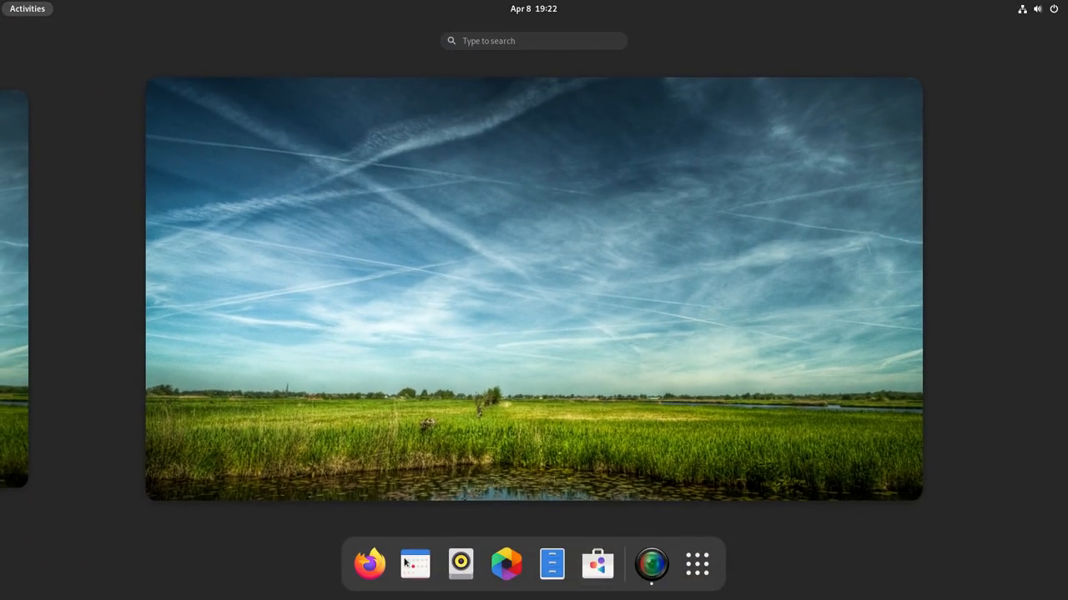
{"action": "mouse_move", "coordinate": [505, 564]}
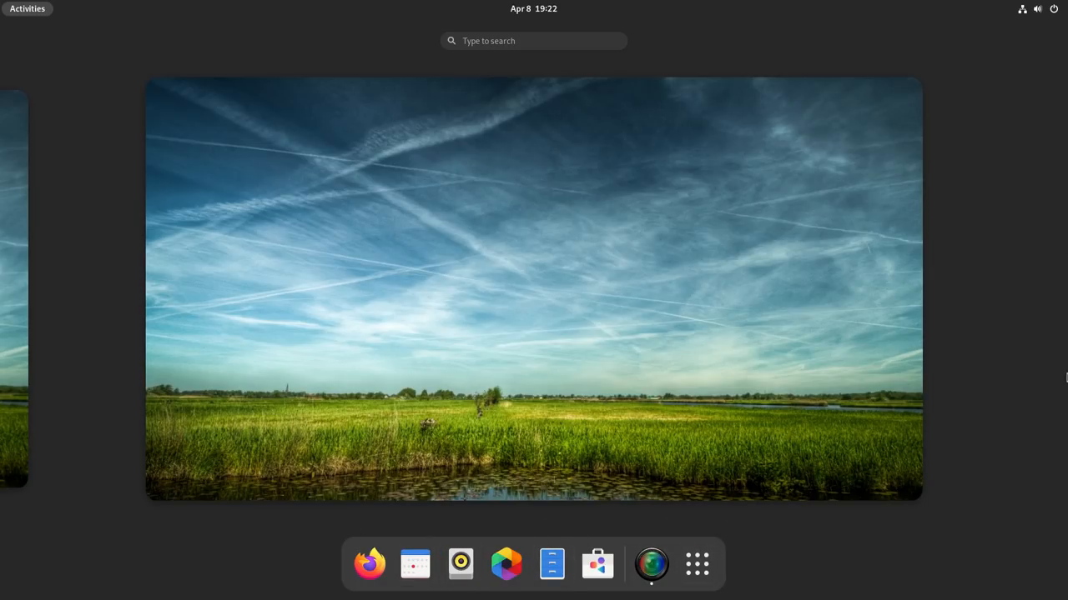
{"action": "mouse_move", "coordinate": [1065, 267]}
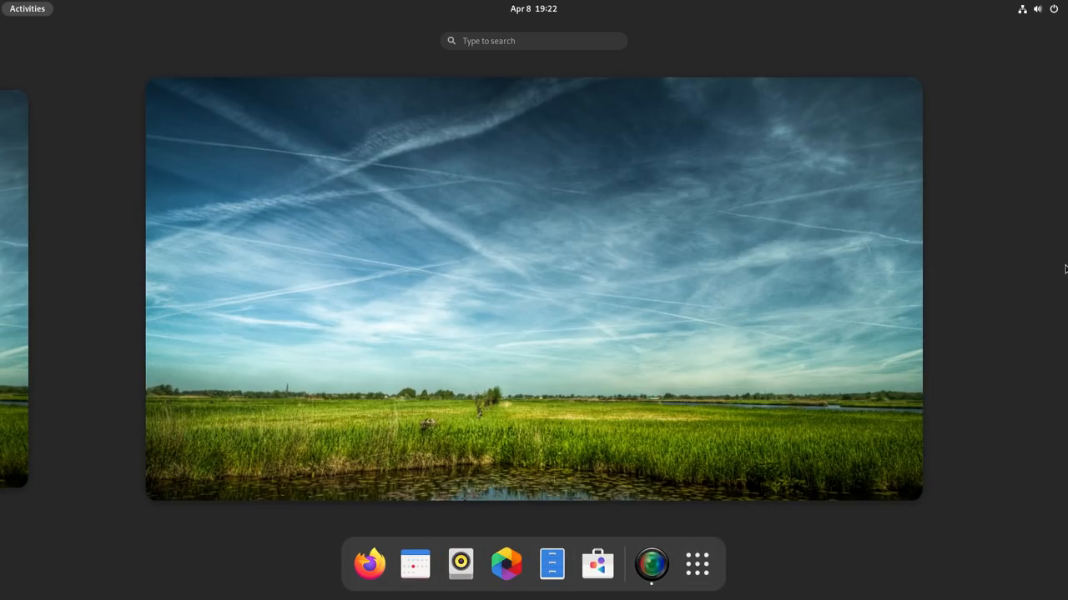
{"action": "mouse_move", "coordinate": [1024, 518]}
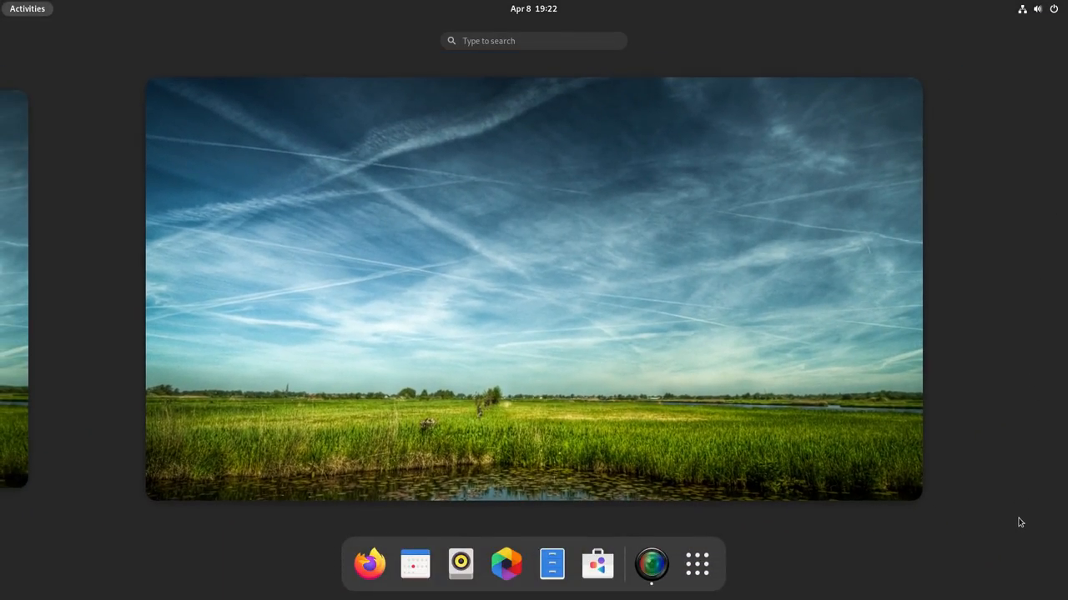
{"action": "left_click", "coordinate": [696, 564]}
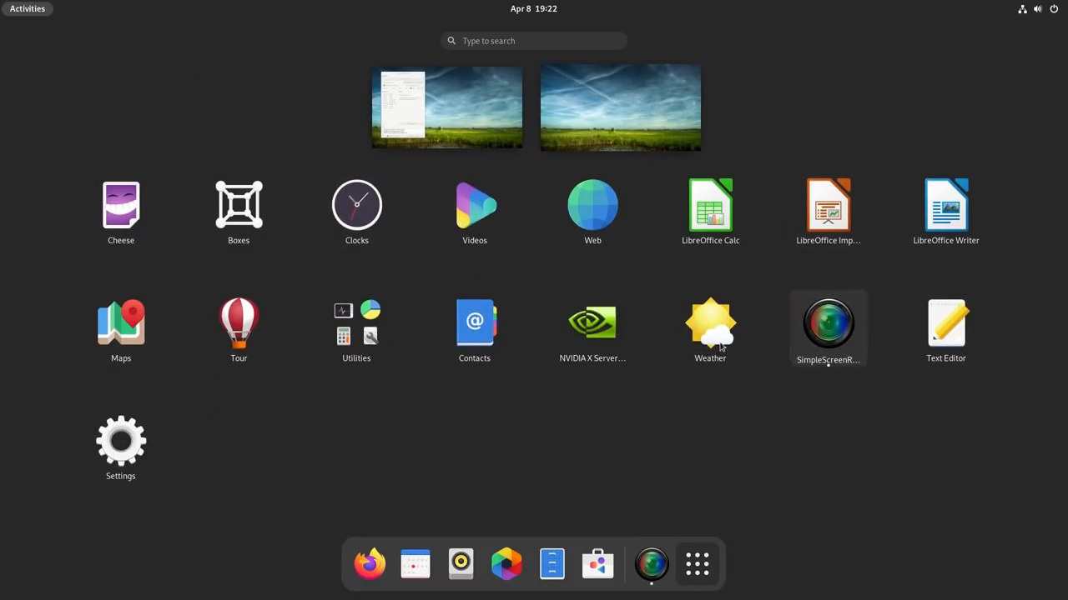
{"action": "mouse_move", "coordinate": [777, 383]}
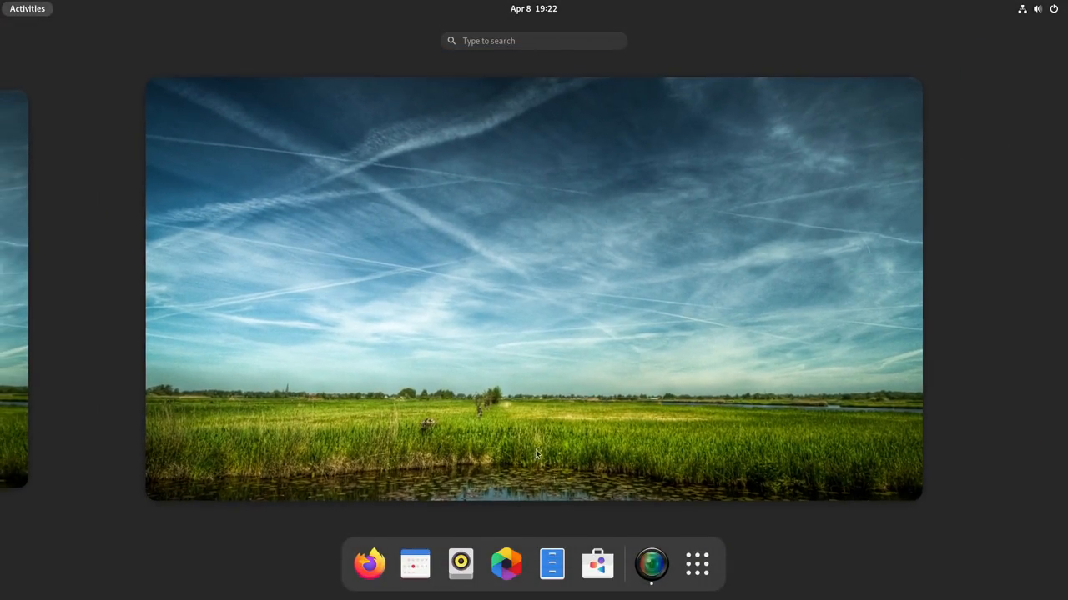
{"action": "mouse_move", "coordinate": [1023, 457]}
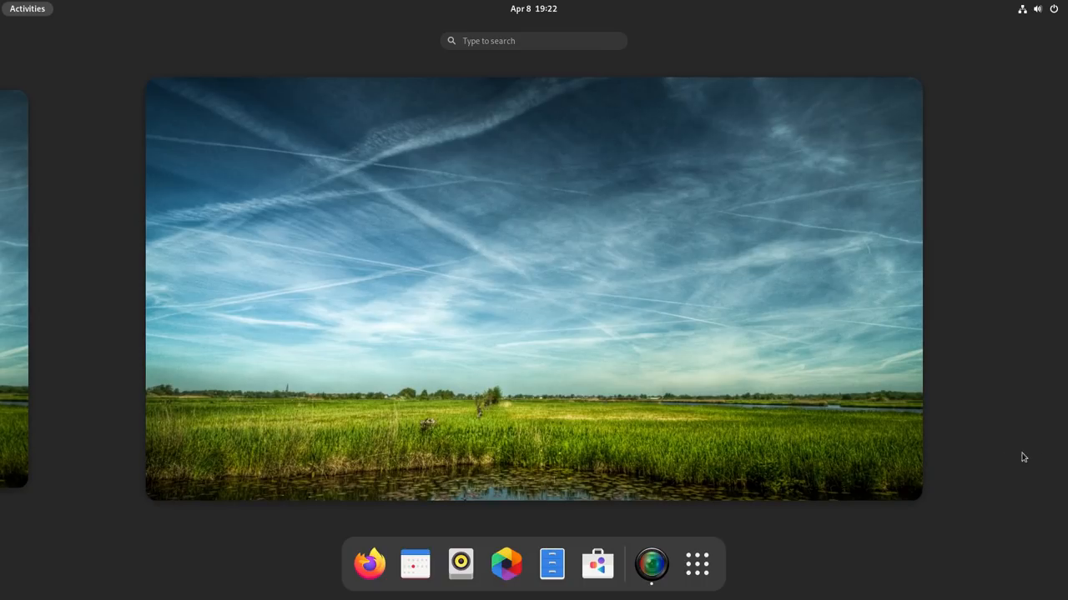
{"action": "mouse_move", "coordinate": [597, 564]}
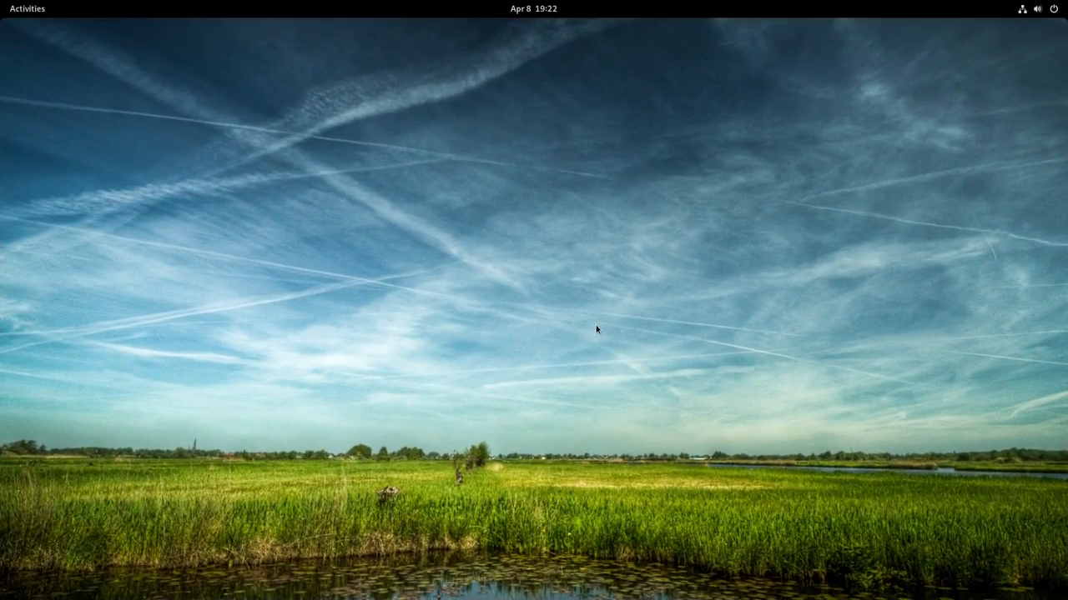
{"action": "left_click", "coordinate": [27, 9]}
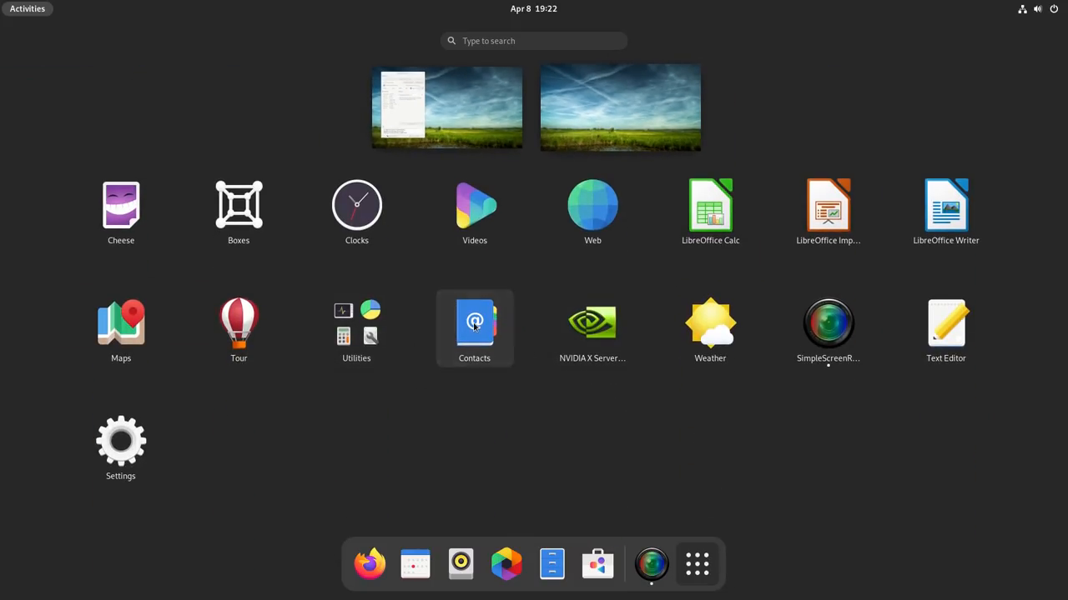
{"action": "left_click", "coordinate": [474, 322]}
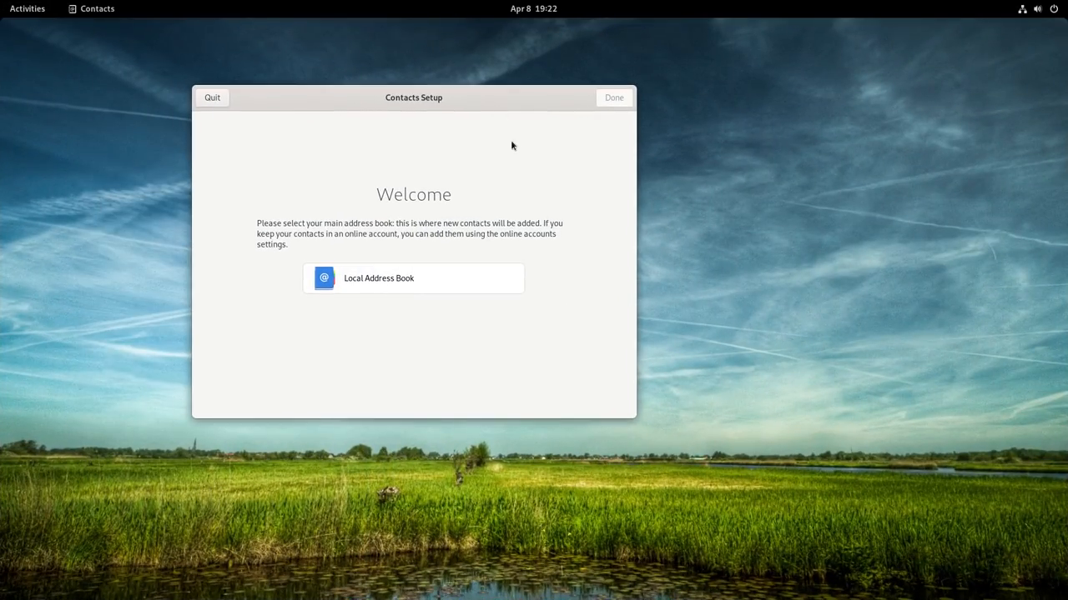
{"action": "left_click", "coordinate": [27, 8]}
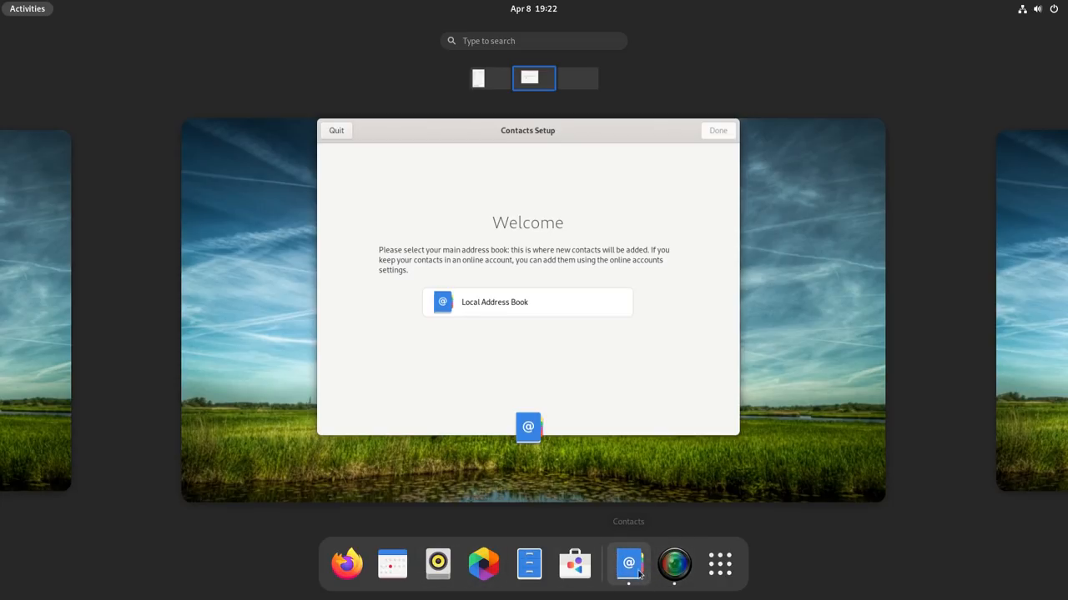
{"action": "mouse_move", "coordinate": [698, 521]}
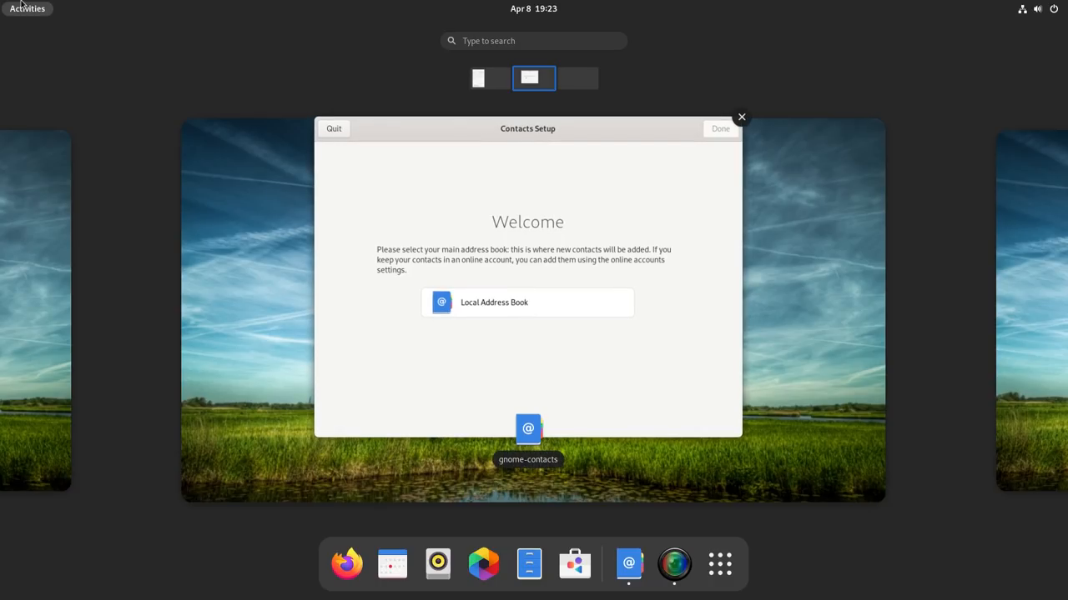
{"action": "mouse_move", "coordinate": [524, 165]}
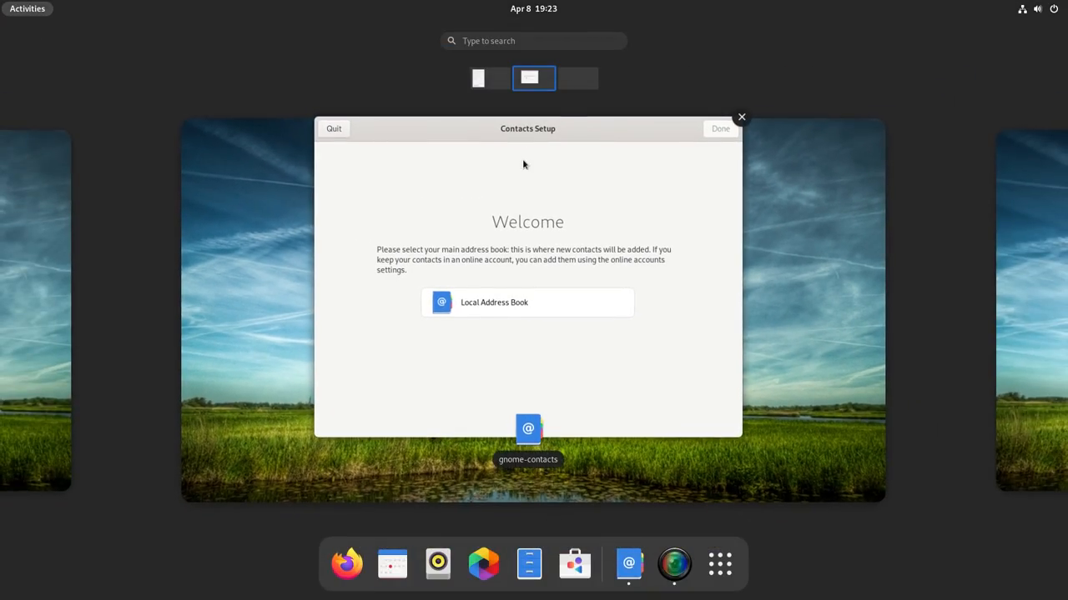
{"action": "mouse_move", "coordinate": [573, 85]}
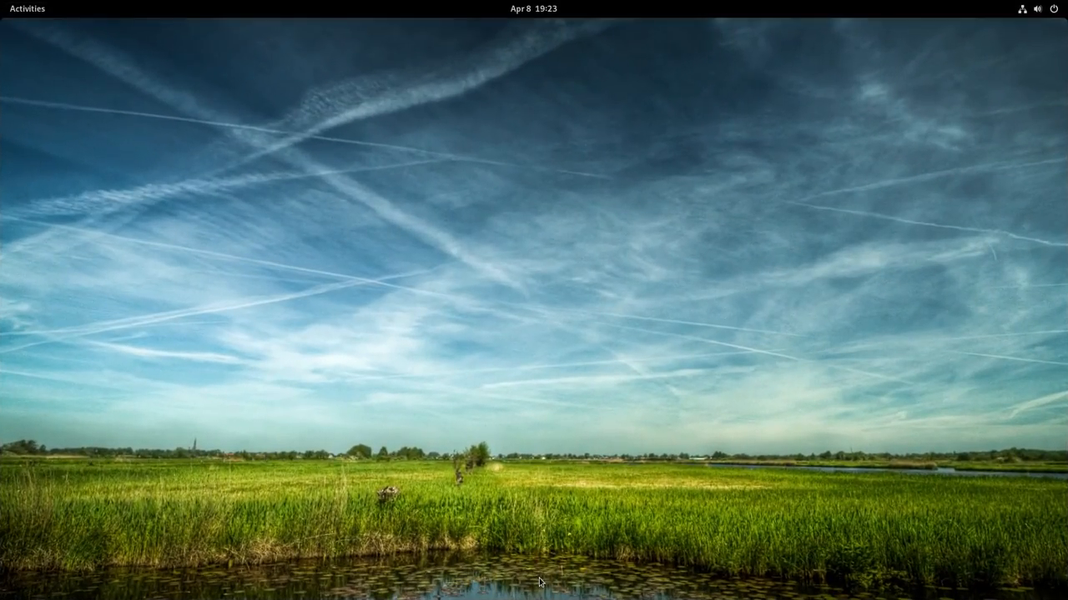
In the Activities overview, switch between workspace thumbnails to reach the Software window
{"action": "left_click", "coordinate": [27, 8]}
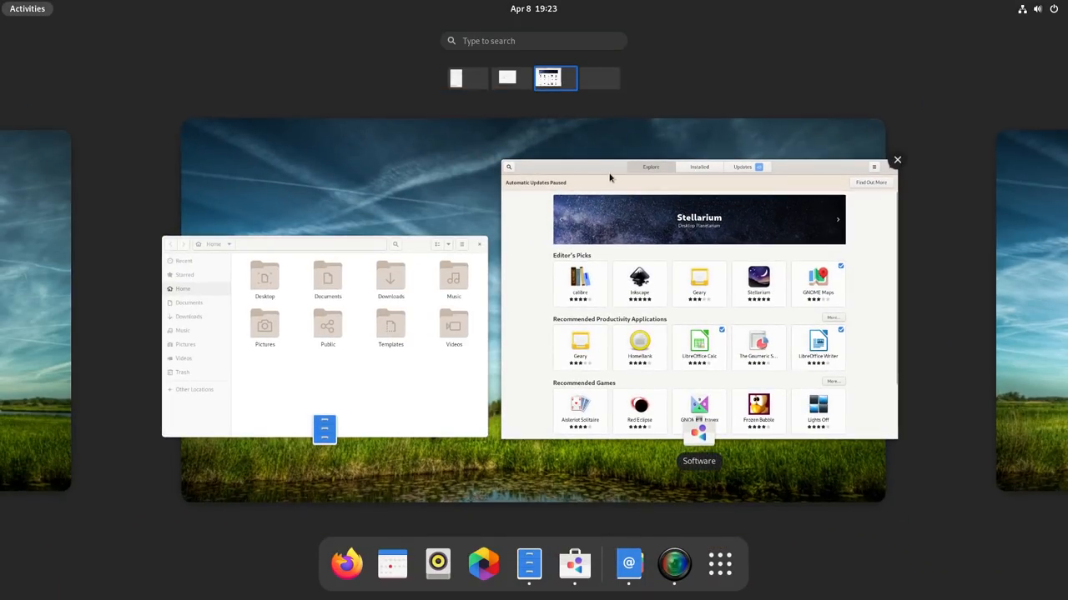
{"action": "mouse_move", "coordinate": [653, 458]}
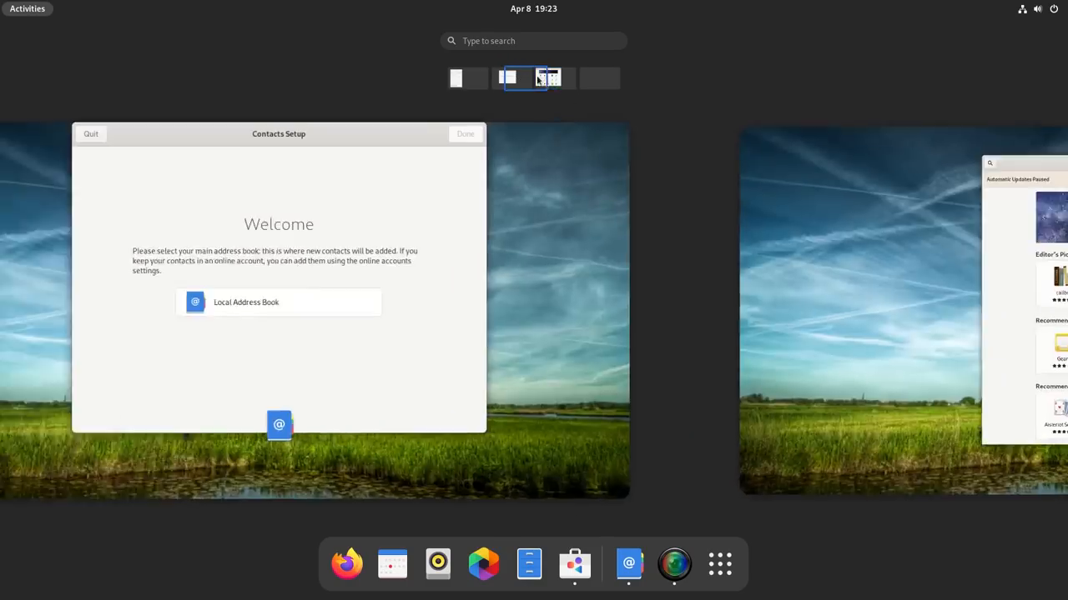
{"action": "left_click", "coordinate": [554, 78]}
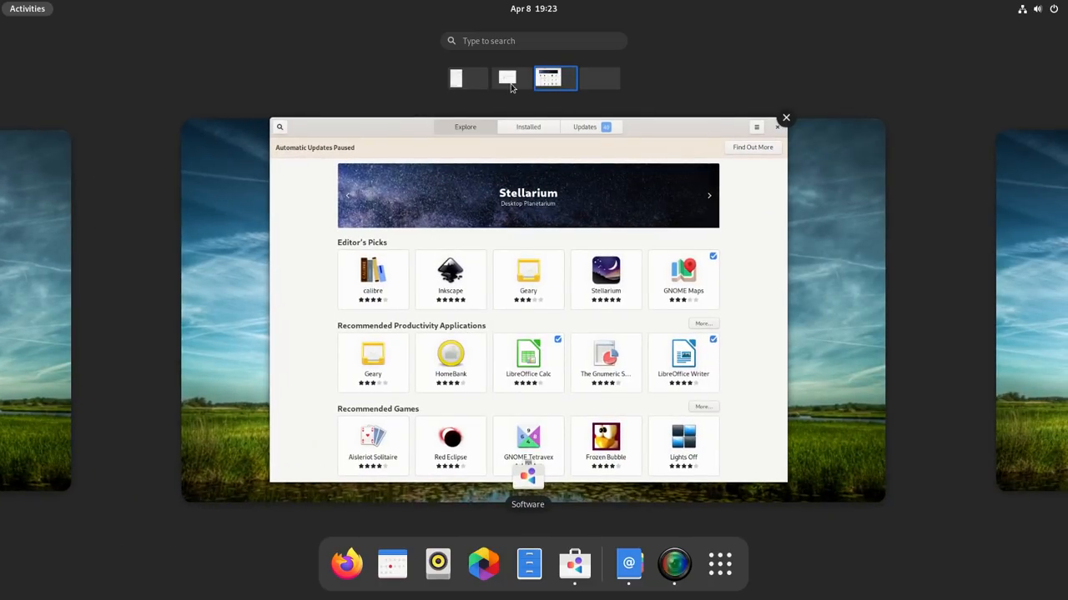
{"action": "left_click", "coordinate": [510, 77]}
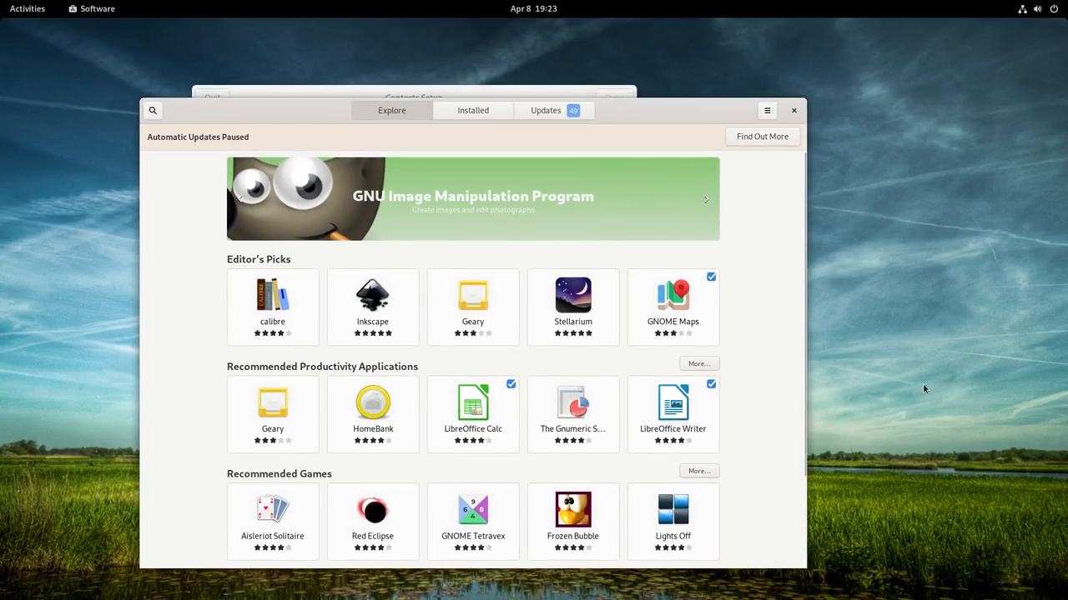
{"action": "mouse_move", "coordinate": [876, 226]}
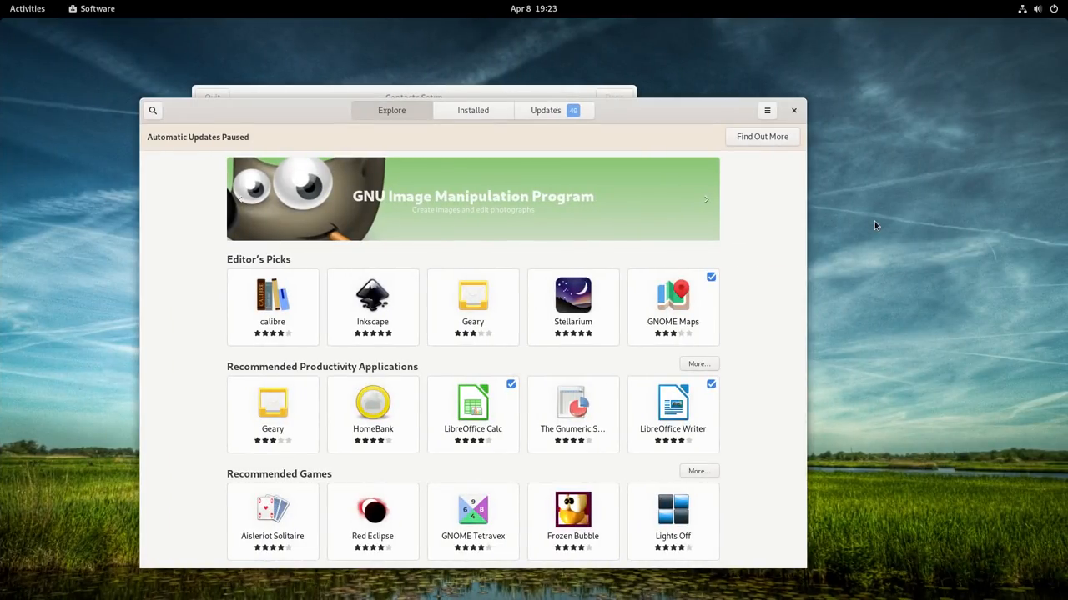
{"action": "mouse_move", "coordinate": [874, 262]}
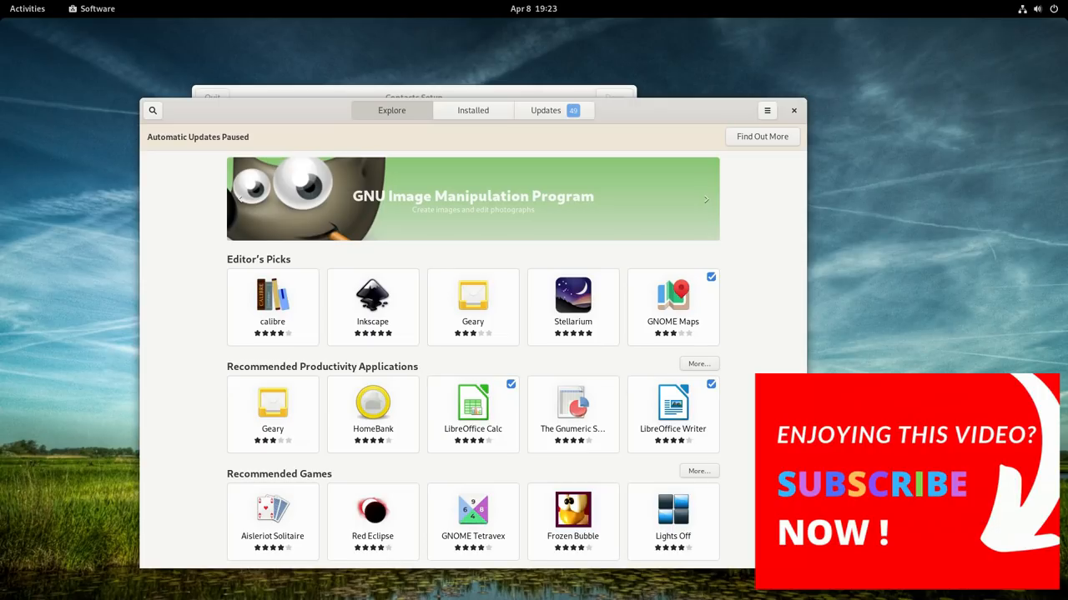
Reorder icons in the application grid, then search 'ter' to surface Terminal
{"action": "left_click", "coordinate": [28, 8]}
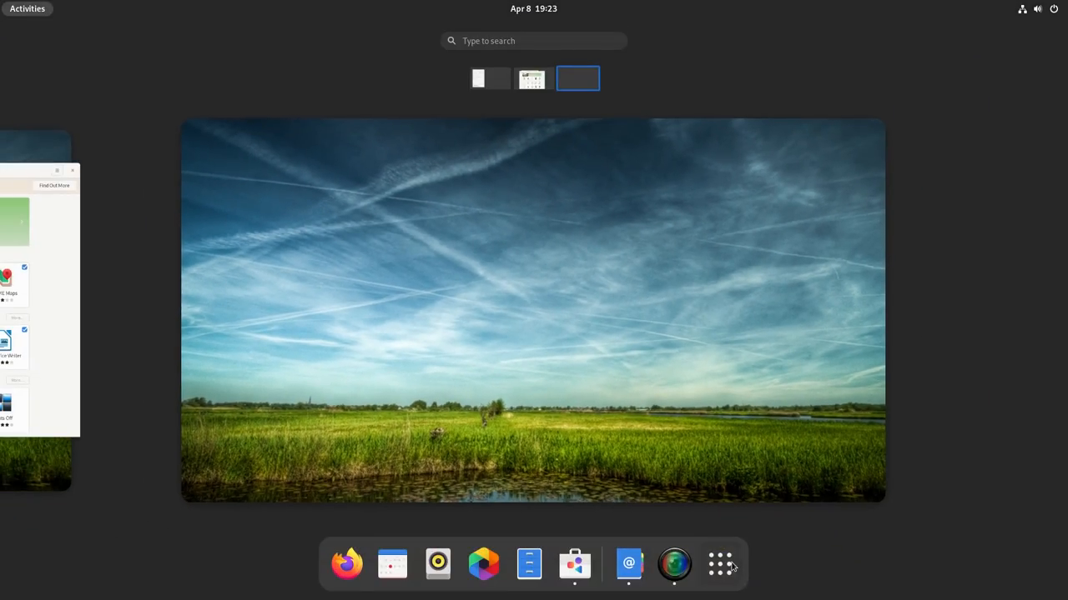
{"action": "left_click", "coordinate": [719, 564]}
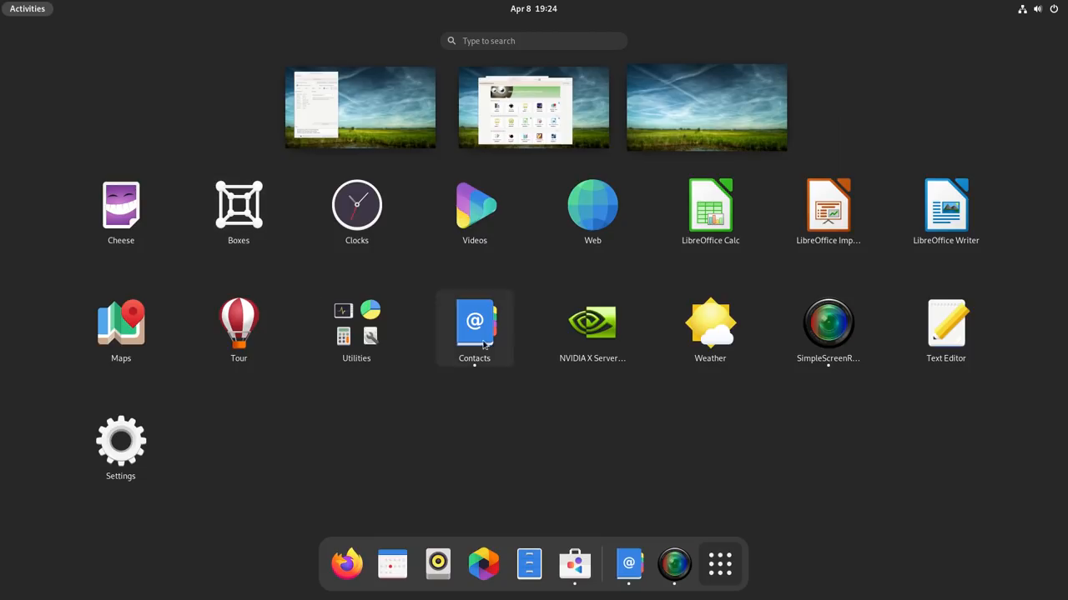
{"action": "left_click", "coordinate": [356, 325]}
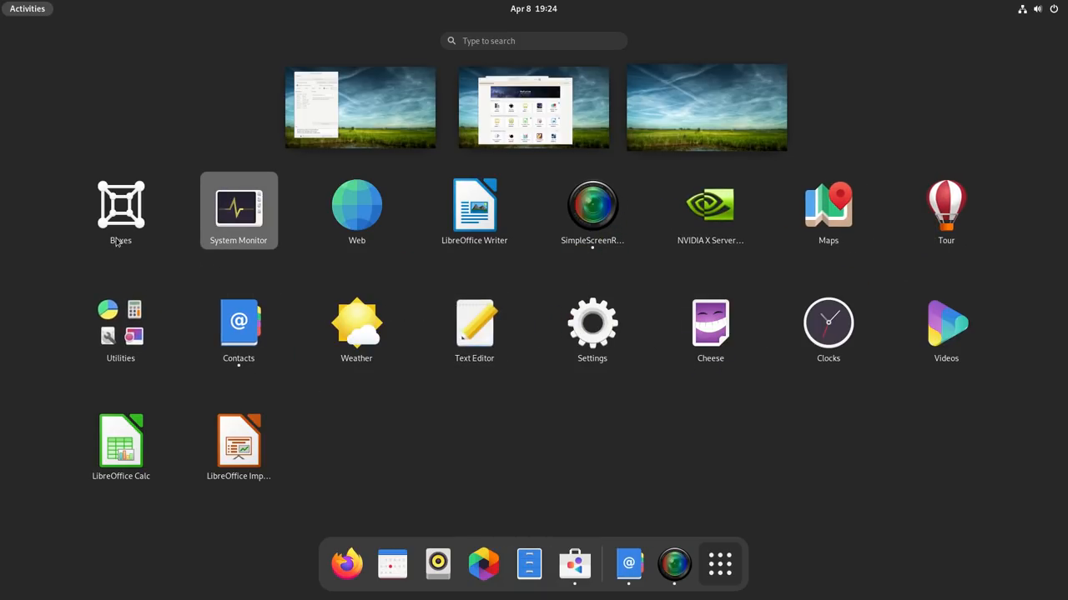
{"action": "mouse_move", "coordinate": [793, 429]}
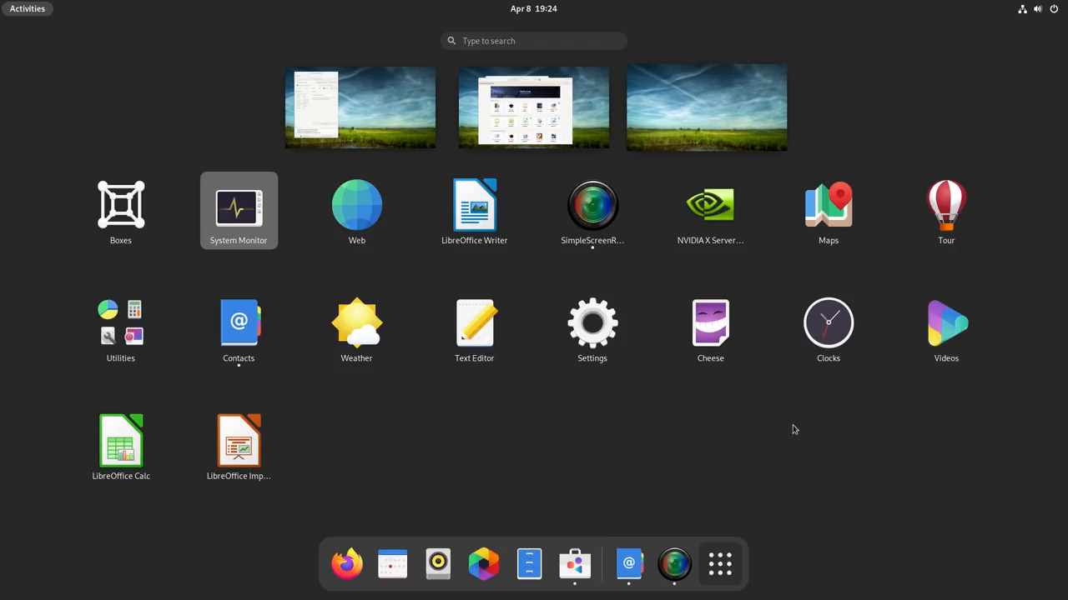
{"action": "type", "text": "ter"}
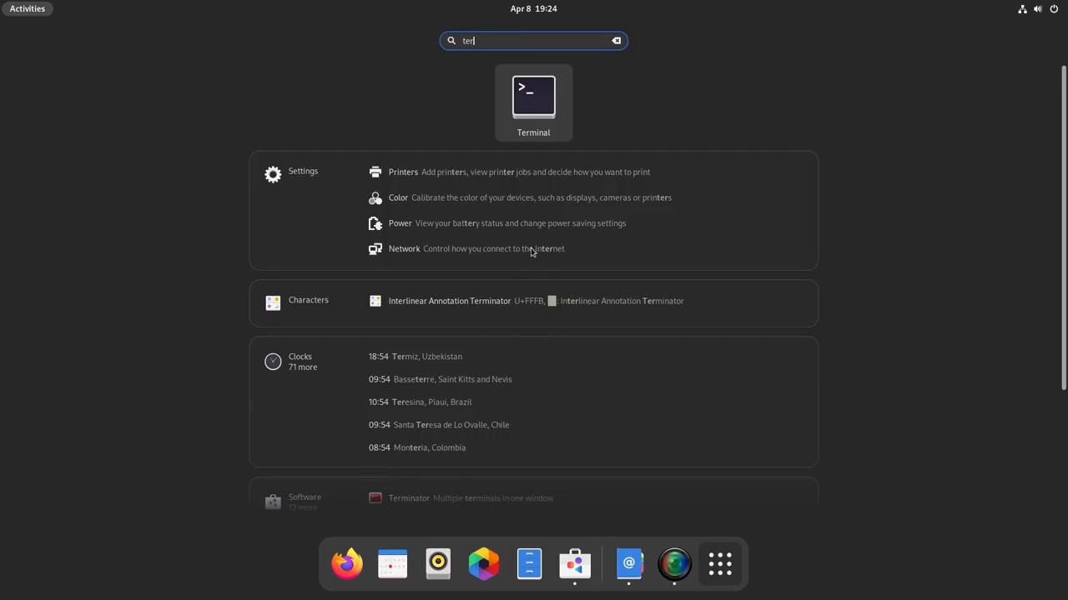
{"action": "left_click", "coordinate": [533, 96]}
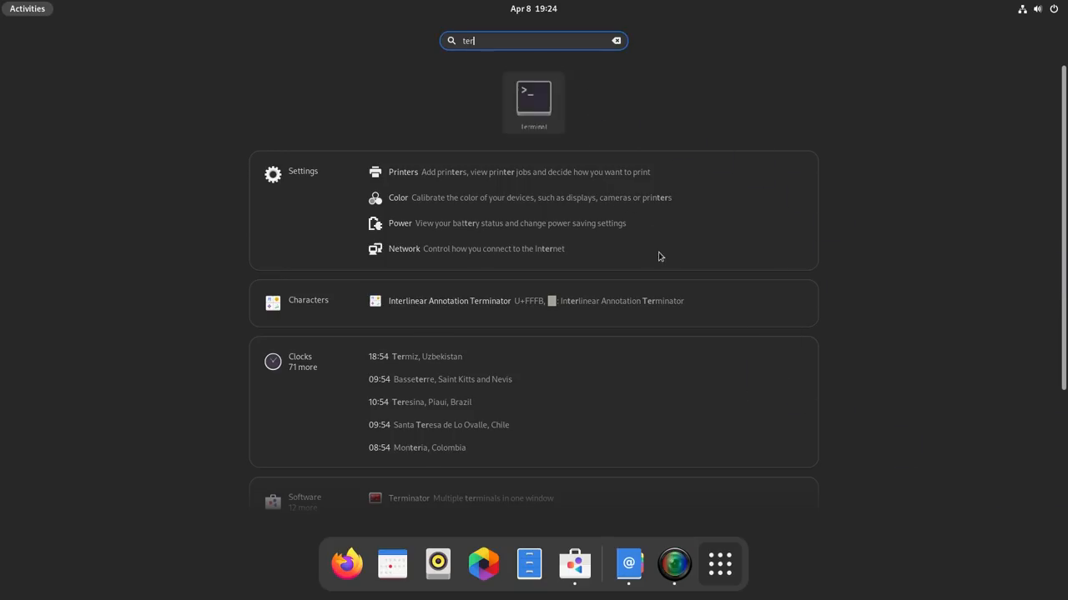
Dismiss the search with Escape, briefly reopen the overview, then return to the empty desktop
{"action": "key", "text": "Escape"}
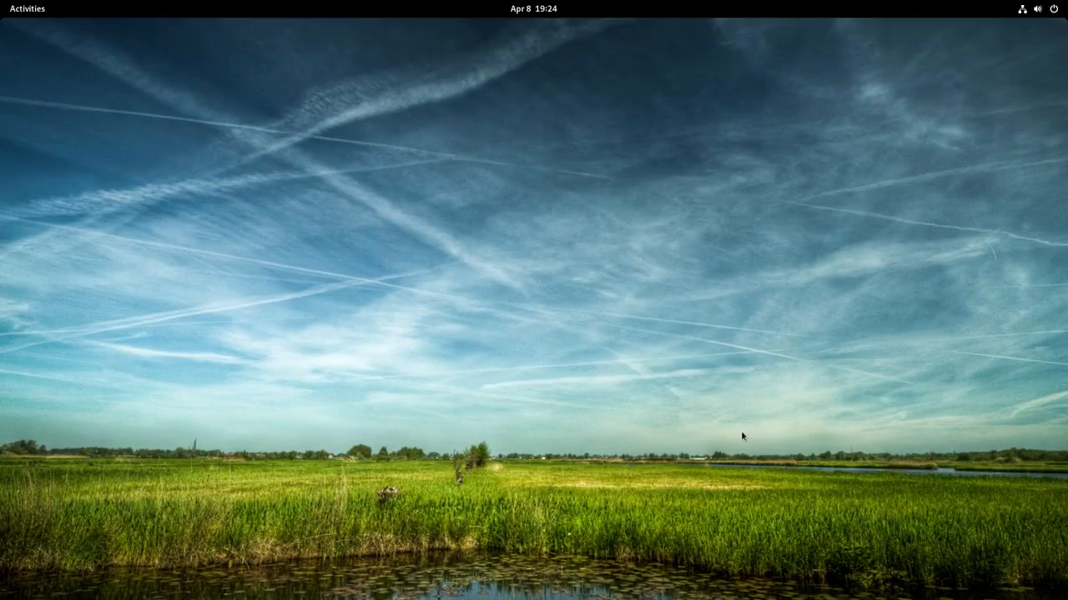
{"action": "left_click", "coordinate": [27, 9]}
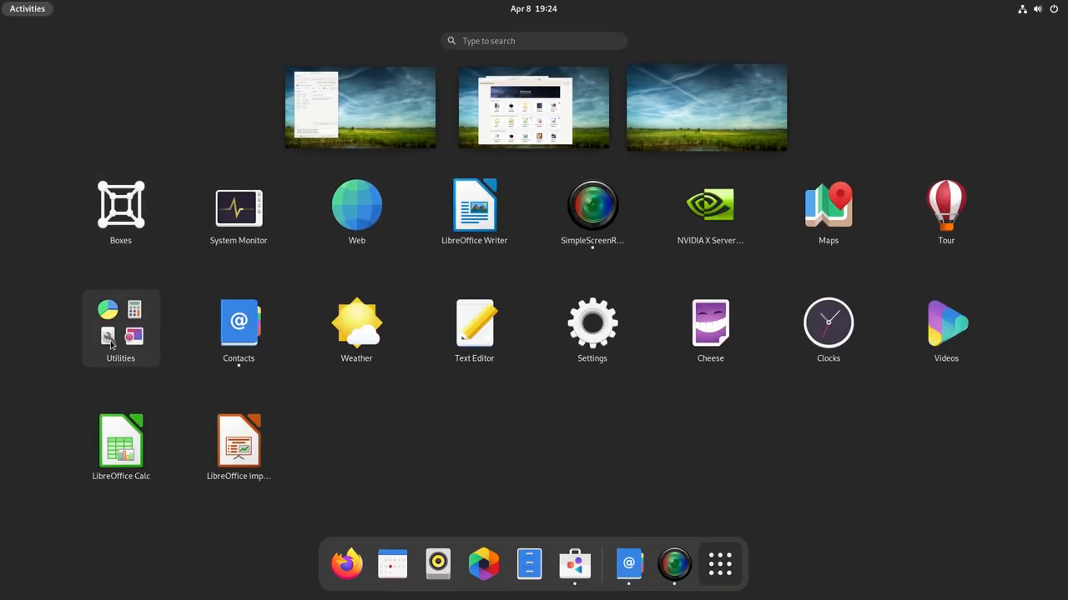
{"action": "left_click", "coordinate": [120, 327]}
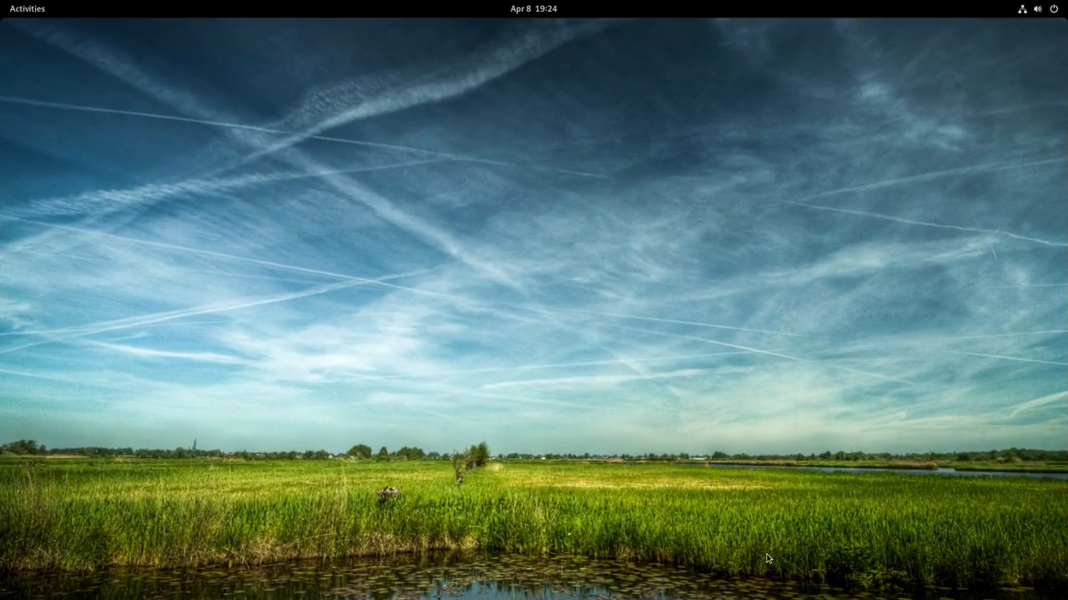
{"action": "left_click", "coordinate": [26, 9]}
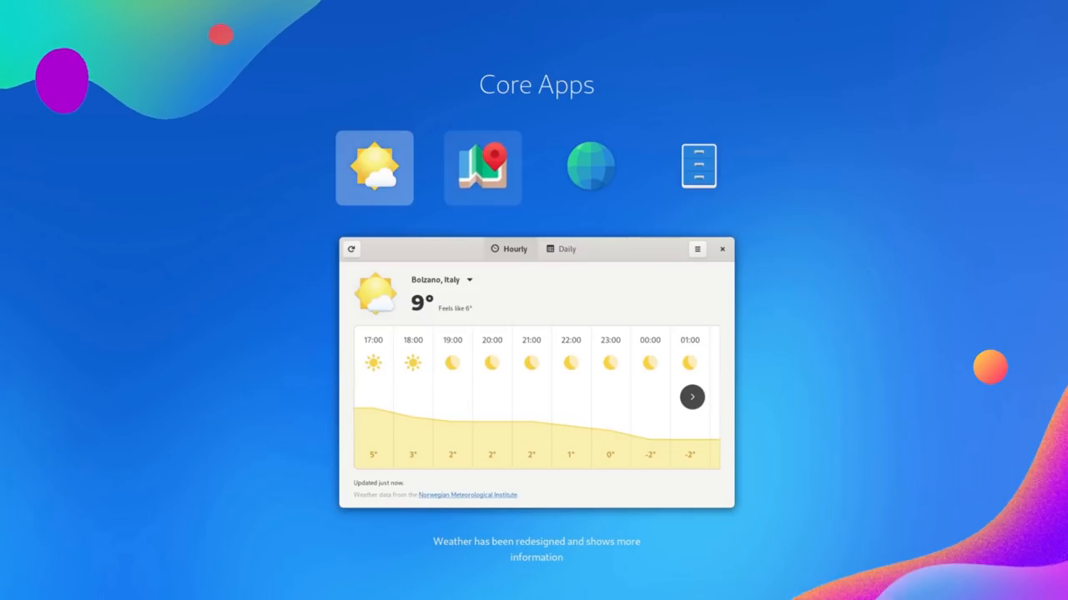
View the Maps, Files and Weather highlights in the Core Apps showcase
{"action": "left_click", "coordinate": [483, 167]}
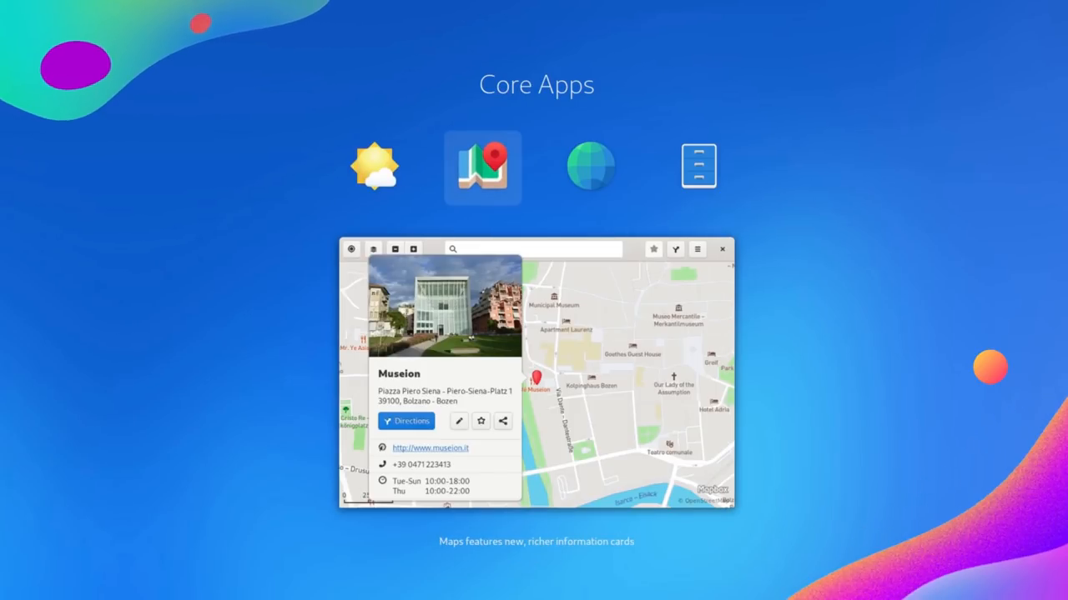
{"action": "left_click", "coordinate": [589, 167]}
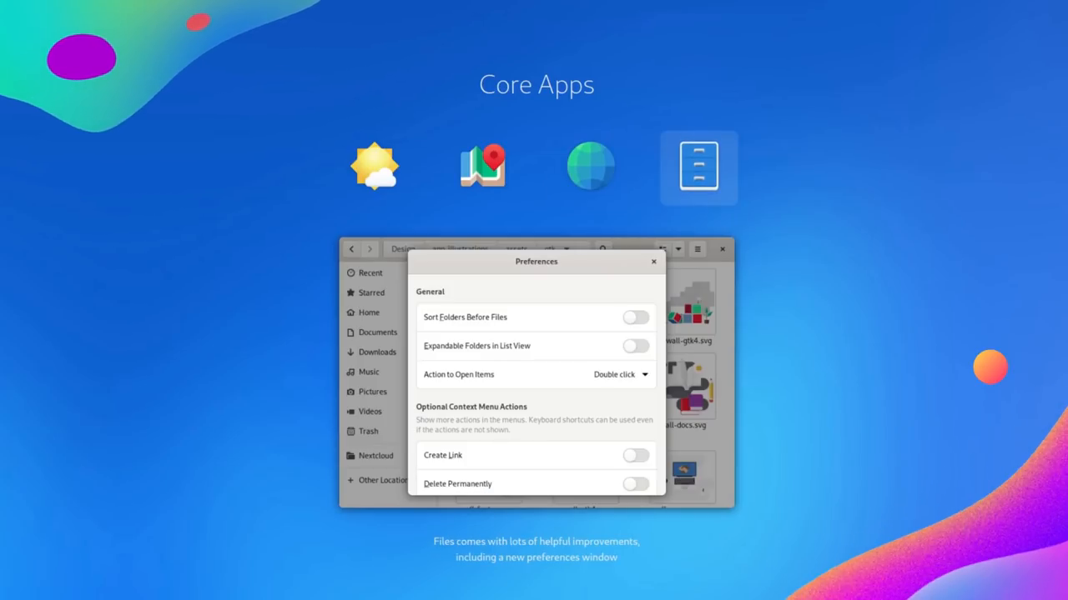
{"action": "left_click", "coordinate": [373, 167]}
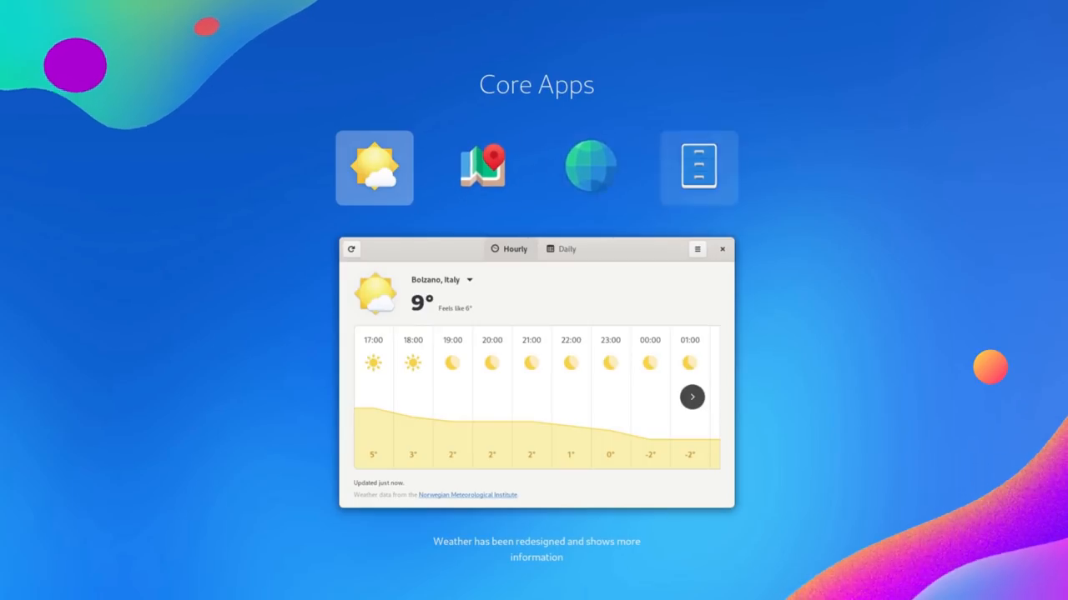
{"action": "left_click", "coordinate": [589, 167]}
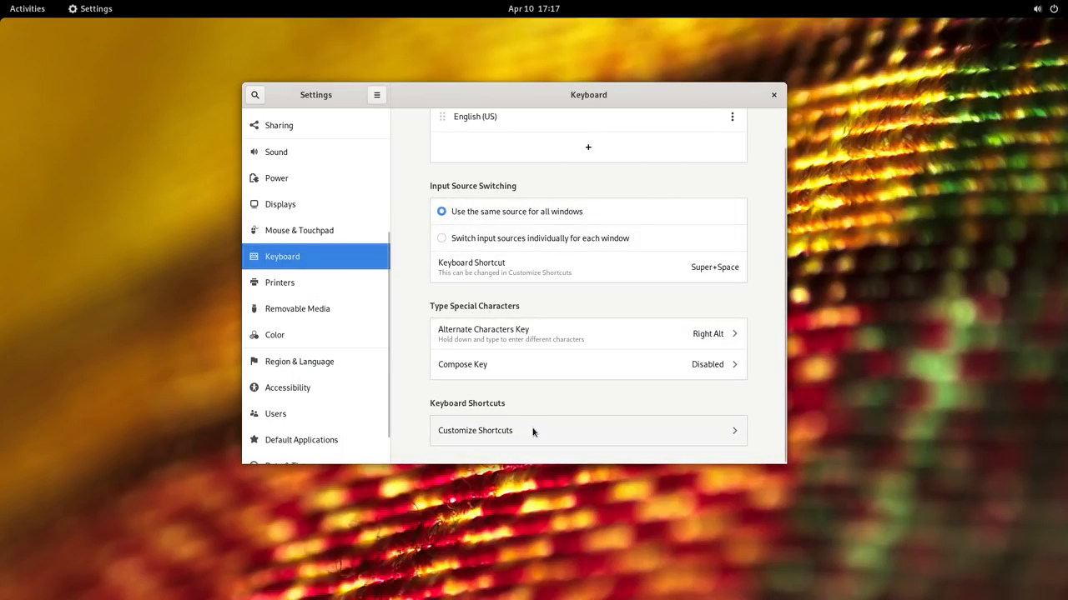
Open Customize Shortcuts and search 'menu', then 'hide', finding two hide-window shortcuts
{"action": "left_click", "coordinate": [475, 430]}
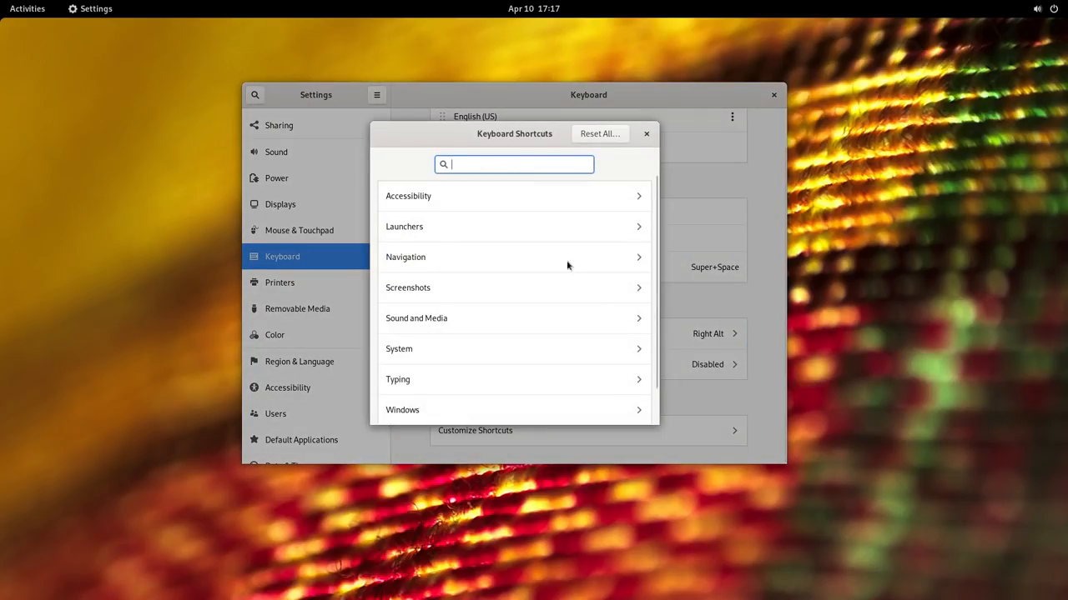
{"action": "type", "text": "m"}
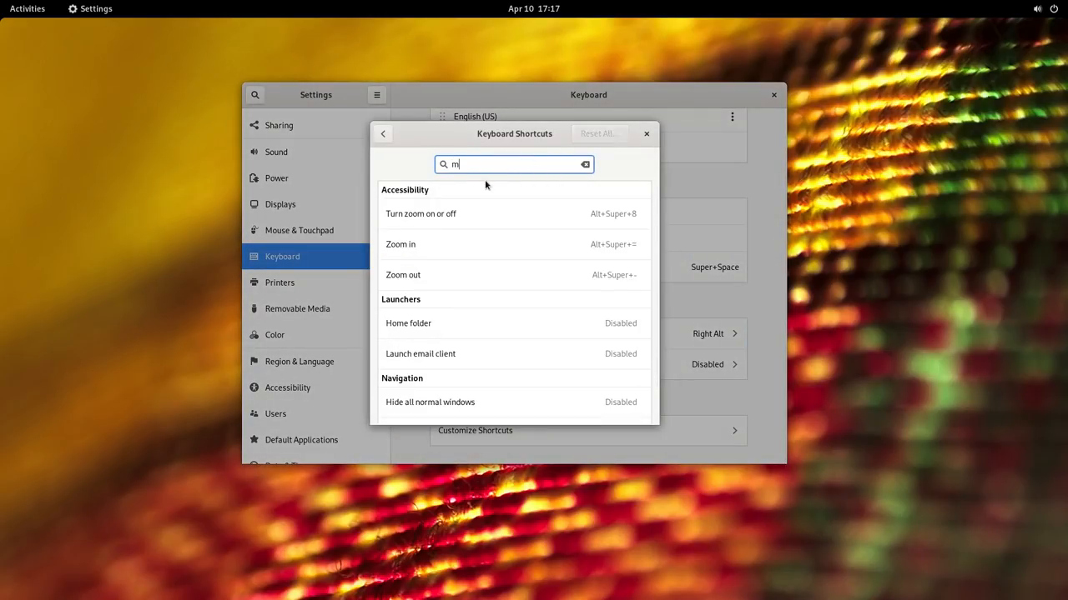
{"action": "type", "text": "enu"}
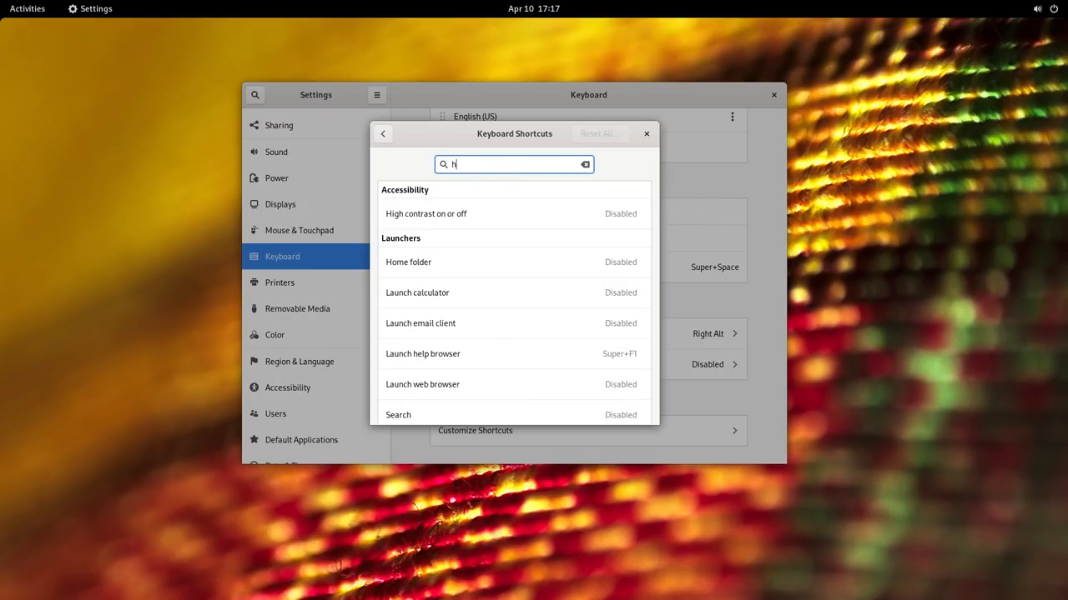
{"action": "type", "text": "ide"}
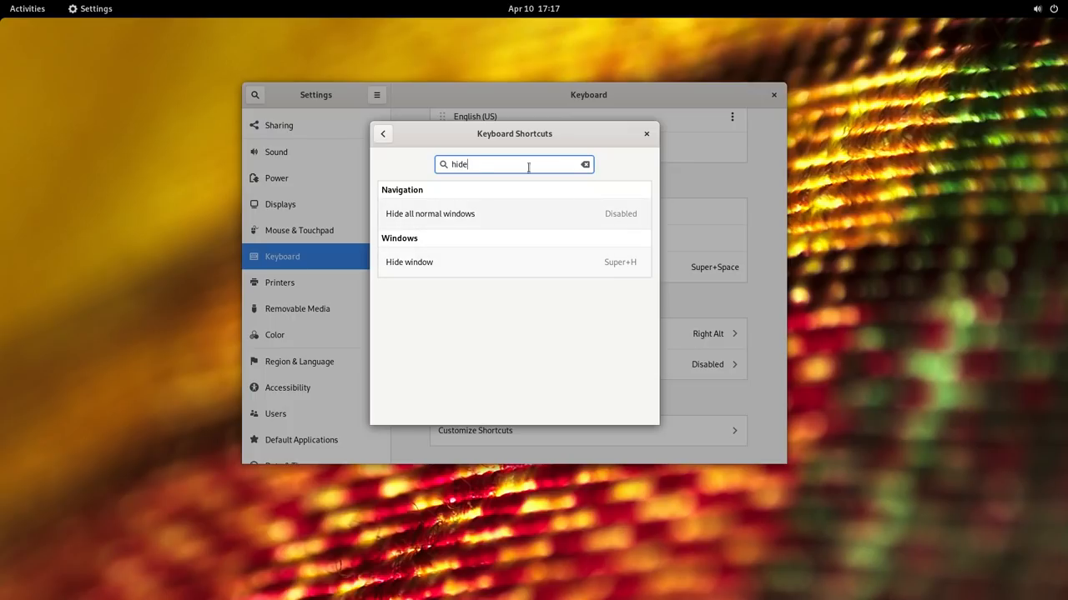
{"action": "left_click", "coordinate": [430, 213]}
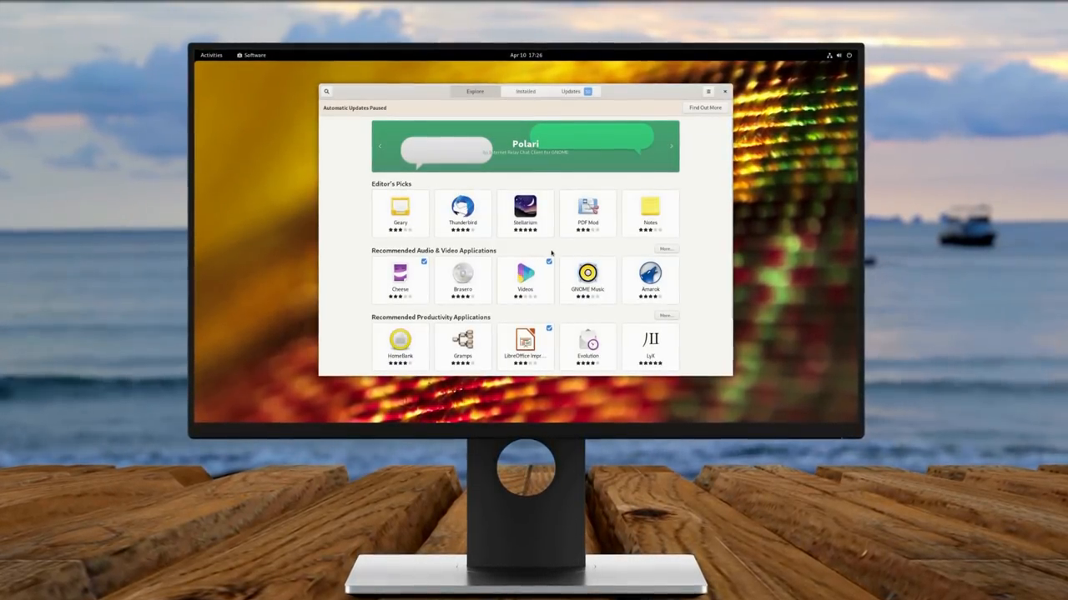
Browse recommended Audio & Video apps and view PulseEffects' second screenshot
{"action": "left_click", "coordinate": [672, 149]}
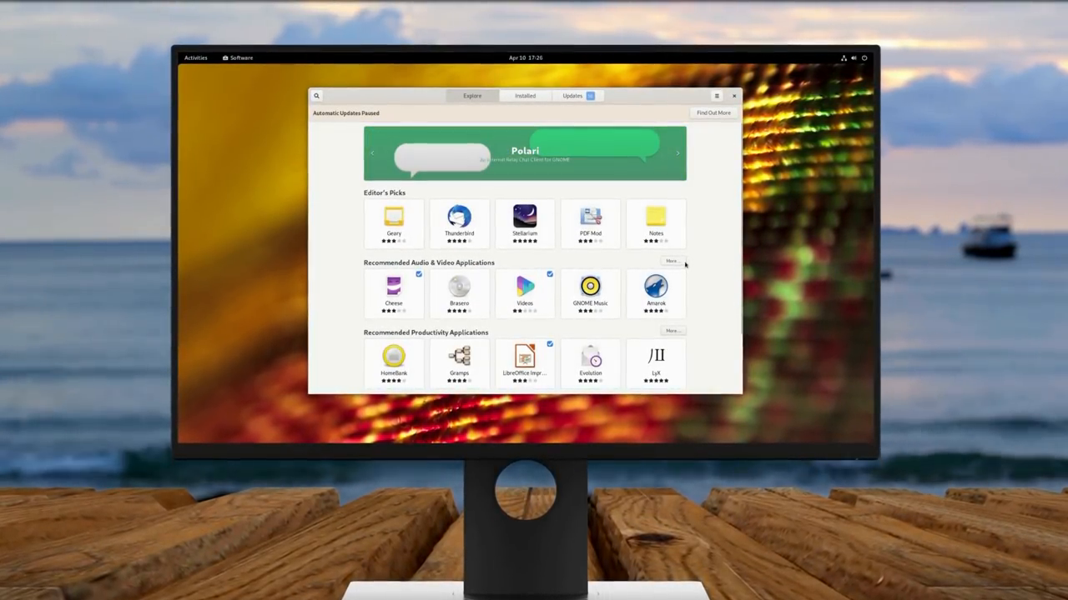
{"action": "left_click", "coordinate": [671, 261]}
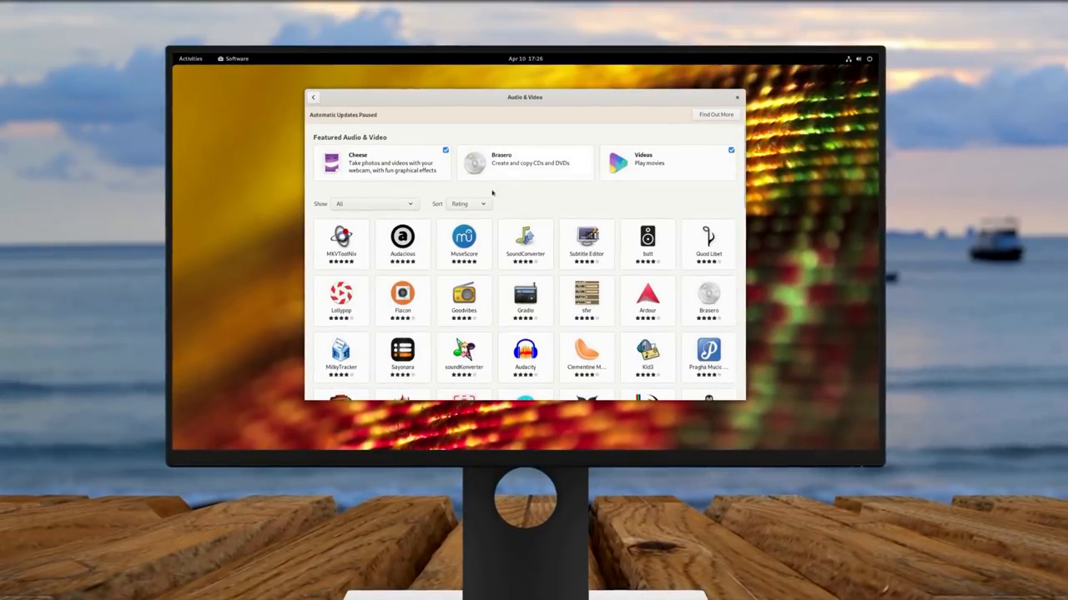
{"action": "scroll", "scroll_direction": "down", "scroll_amount": 3}
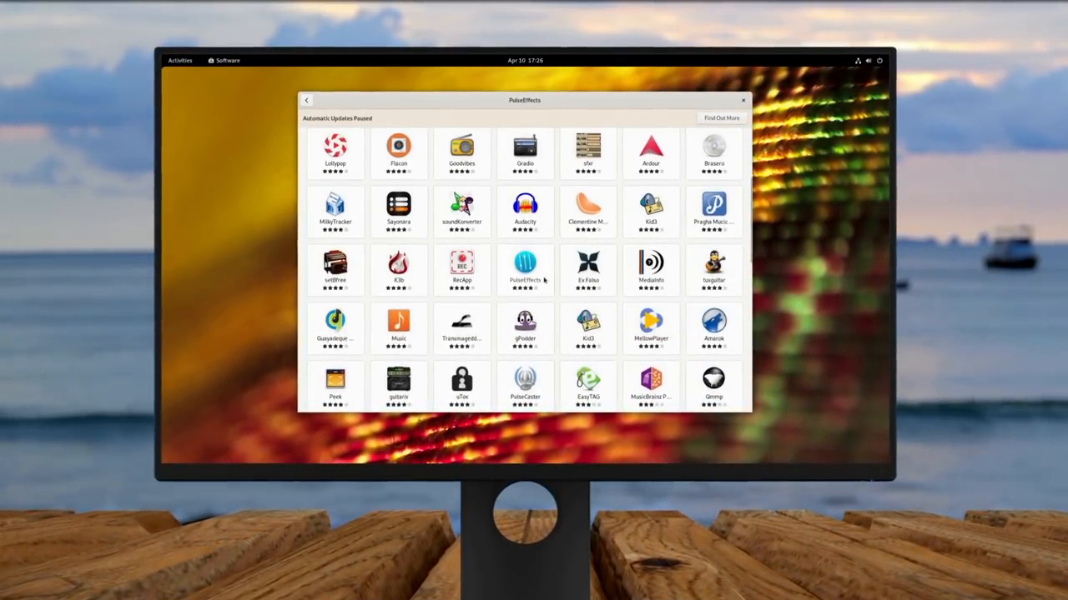
{"action": "left_click", "coordinate": [525, 267]}
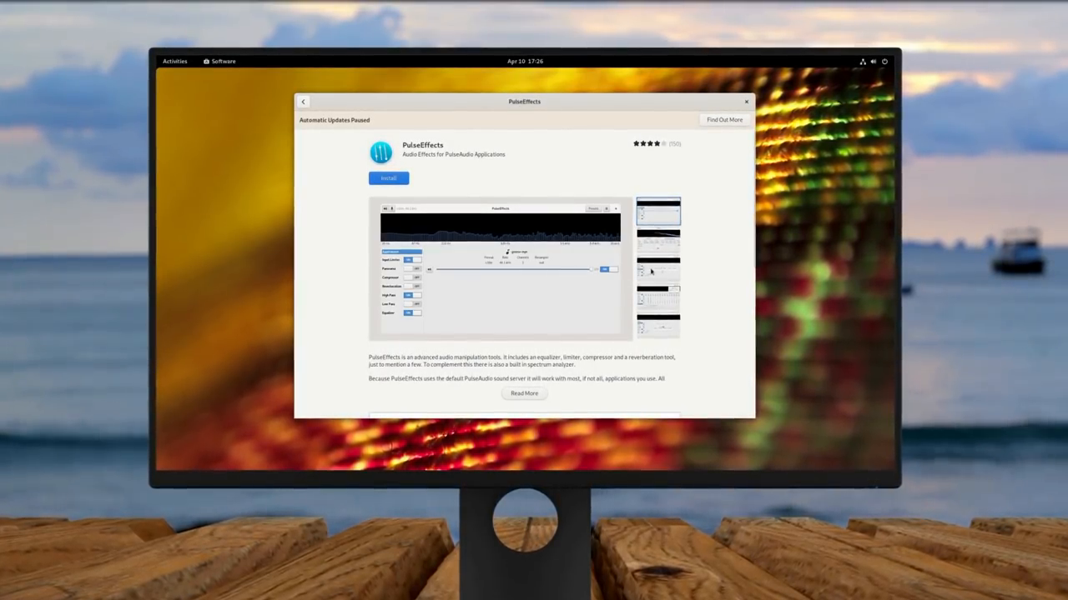
{"action": "left_click", "coordinate": [658, 245]}
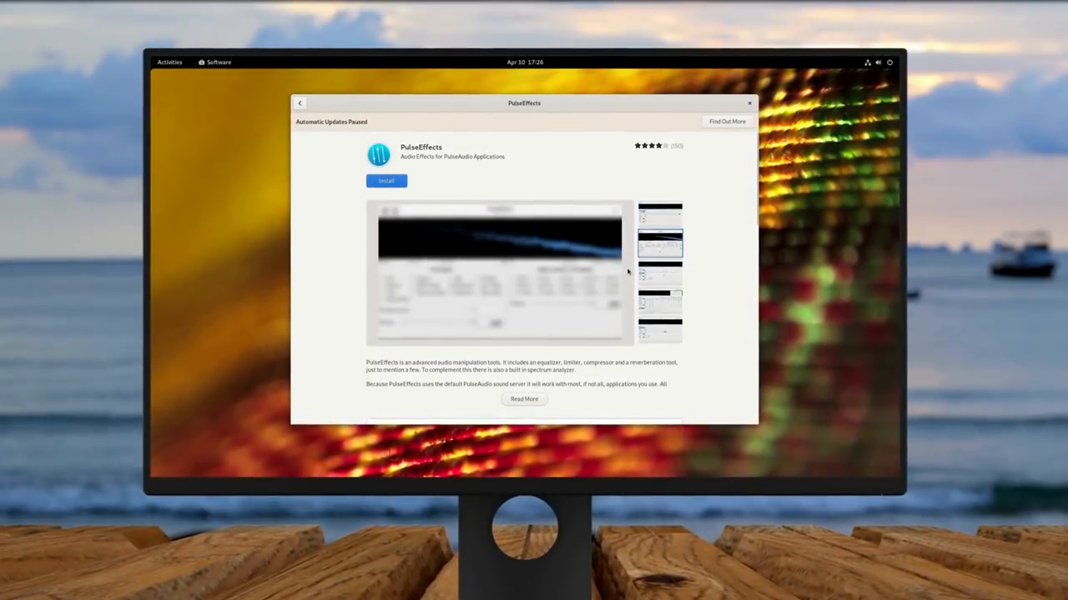
Return to the Audio & Video list and open Pitivi's details page
{"action": "left_click", "coordinate": [299, 104]}
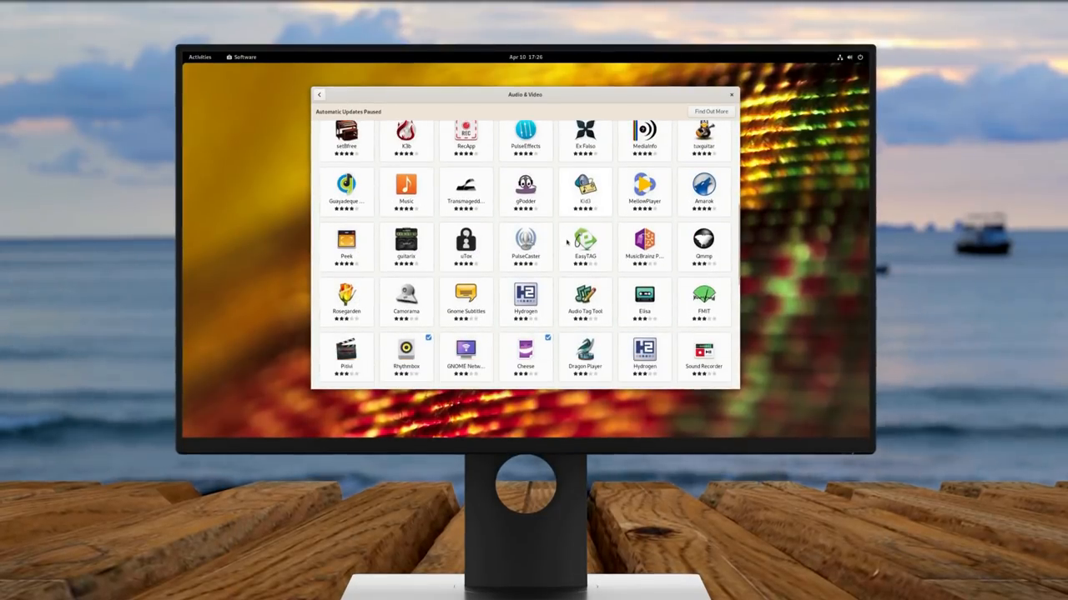
{"action": "scroll", "scroll_direction": "down", "scroll_amount": 3}
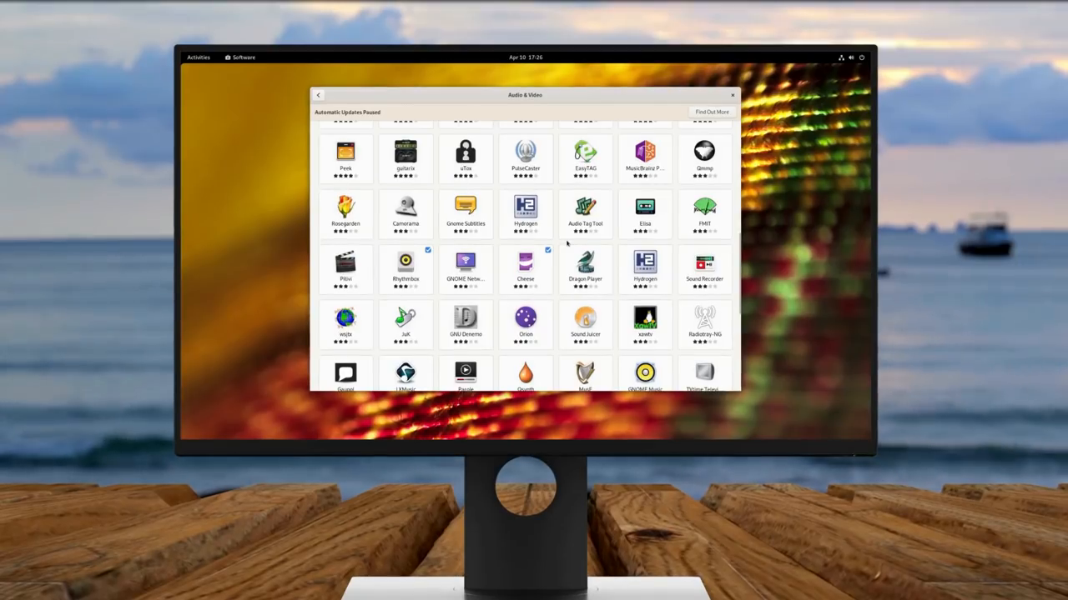
{"action": "left_click", "coordinate": [345, 266]}
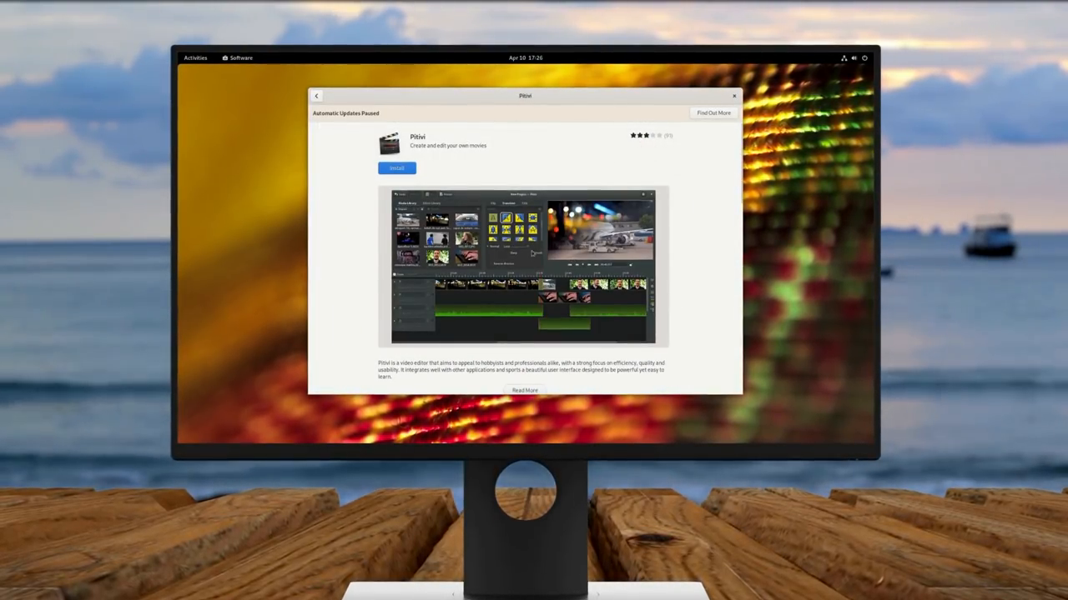
Read Pitivi's expanded description, go back, and view why automatic updates are paused
{"action": "left_click", "coordinate": [524, 391]}
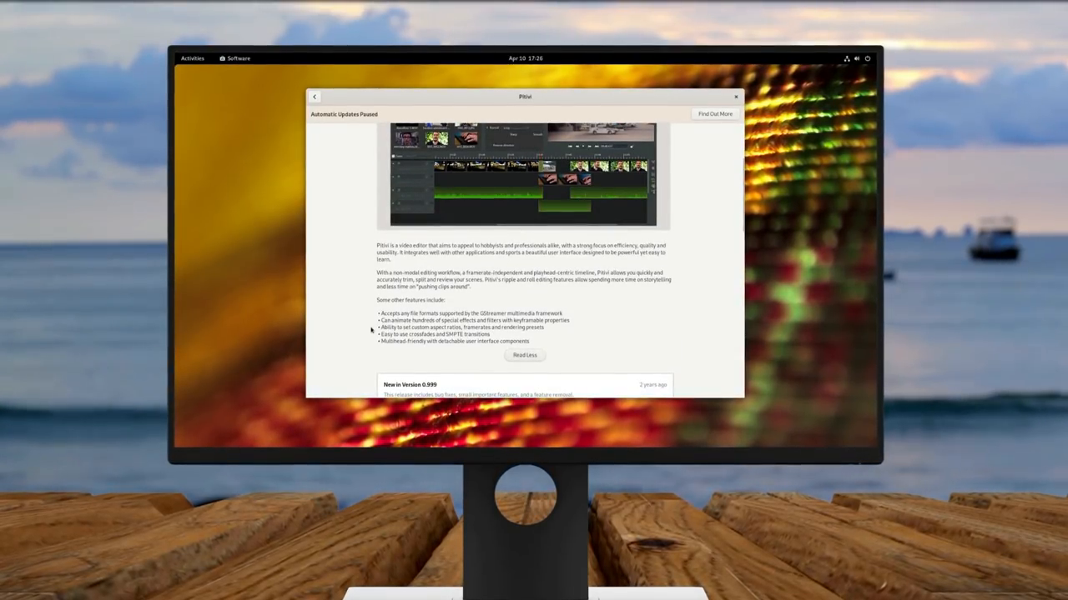
{"action": "scroll", "scroll_direction": "up", "scroll_amount": 3}
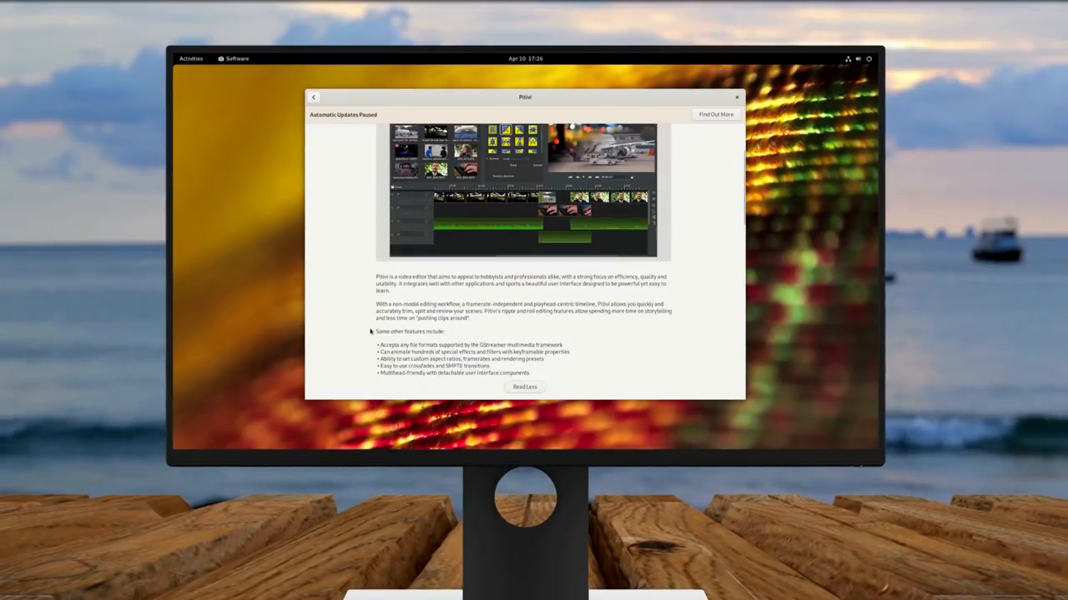
{"action": "scroll", "scroll_direction": "up", "scroll_amount": 3}
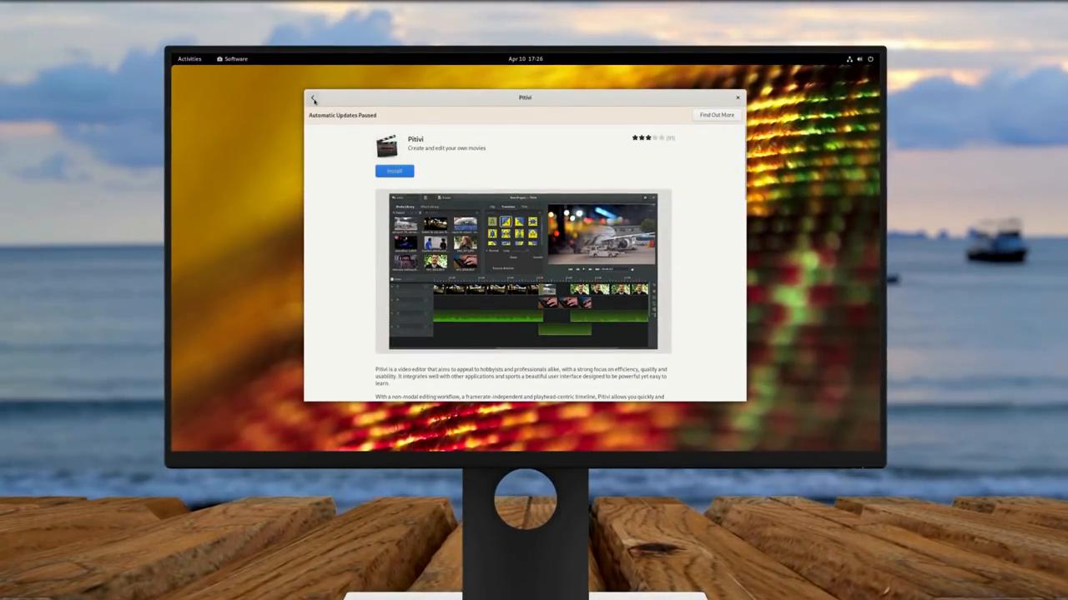
{"action": "left_click", "coordinate": [313, 97]}
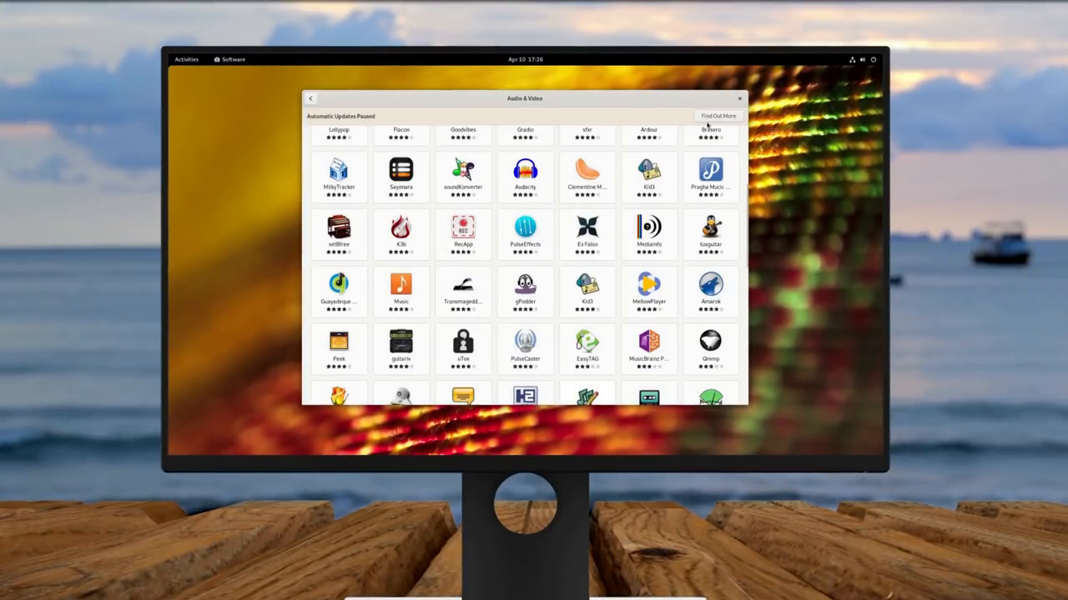
{"action": "left_click", "coordinate": [310, 99]}
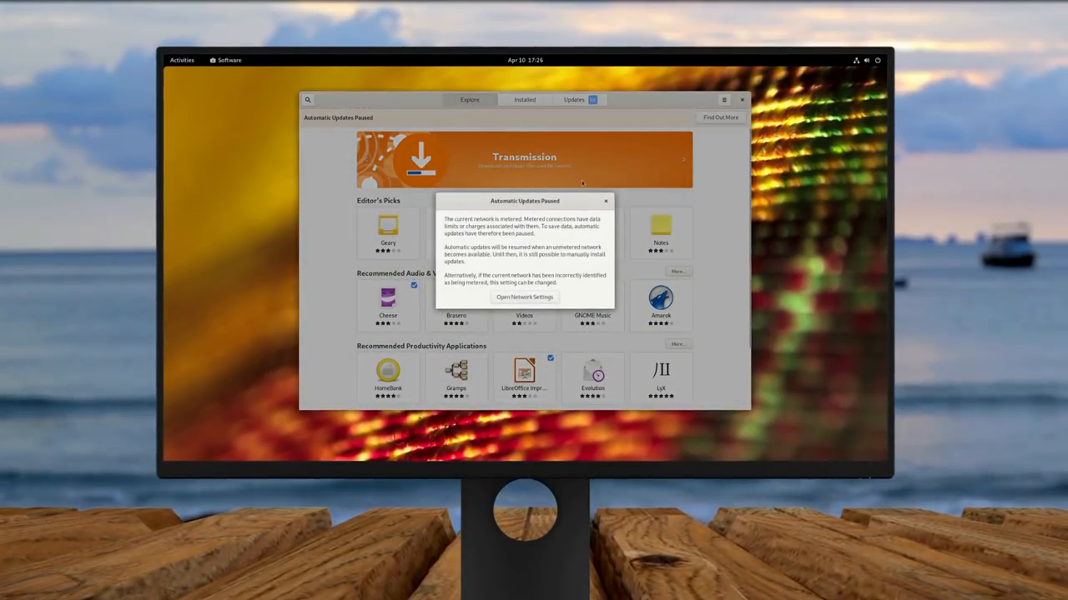
Dismiss the paused-updates notice and view MuseScore's page under Audio & Video
{"action": "left_click", "coordinate": [604, 201]}
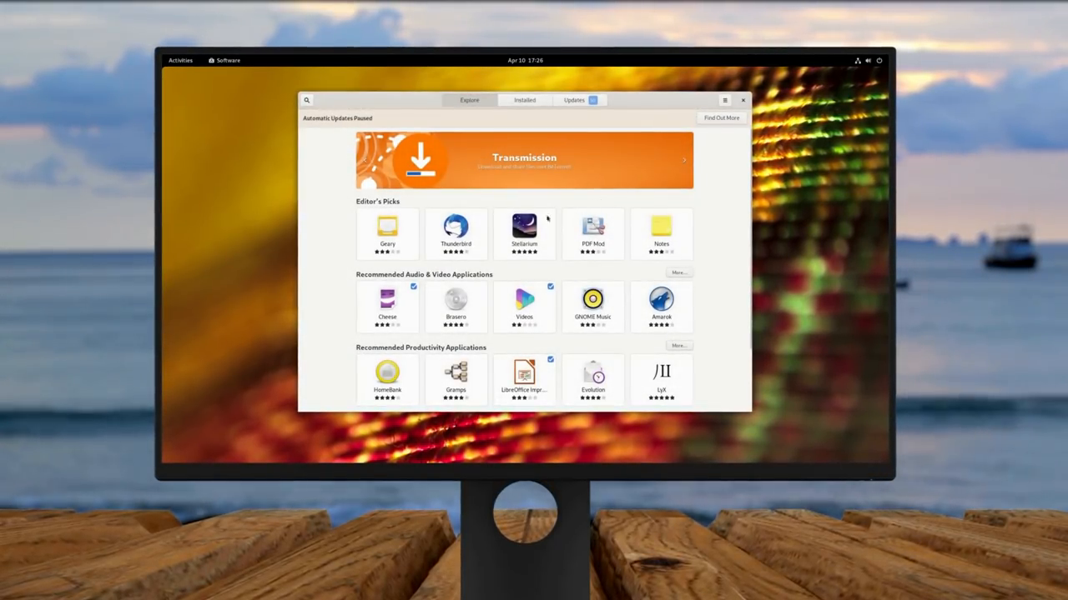
{"action": "scroll", "scroll_direction": "down", "scroll_amount": 3}
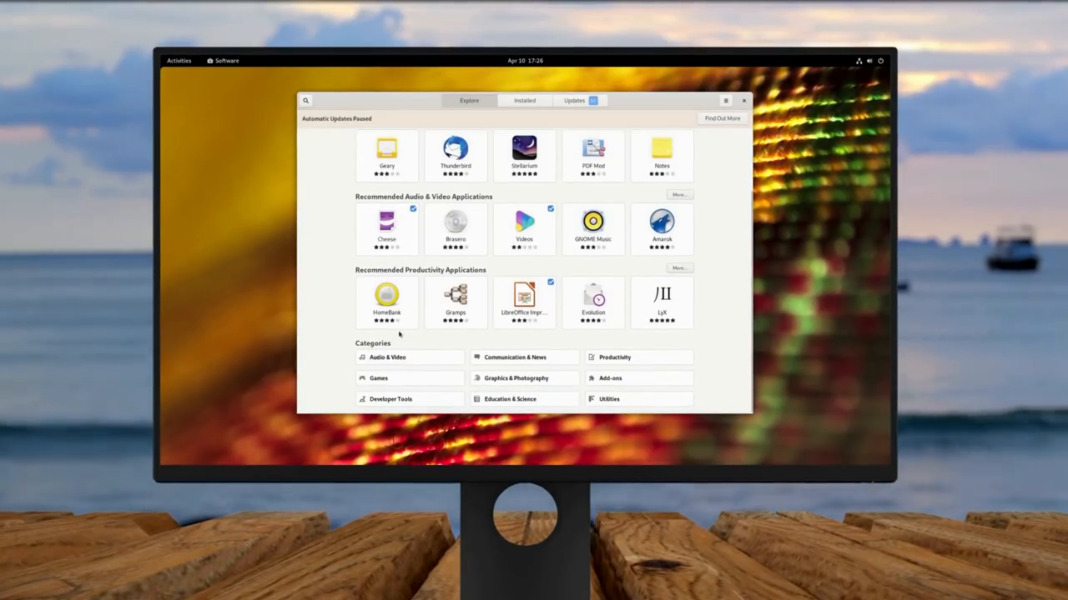
{"action": "left_click", "coordinate": [387, 357]}
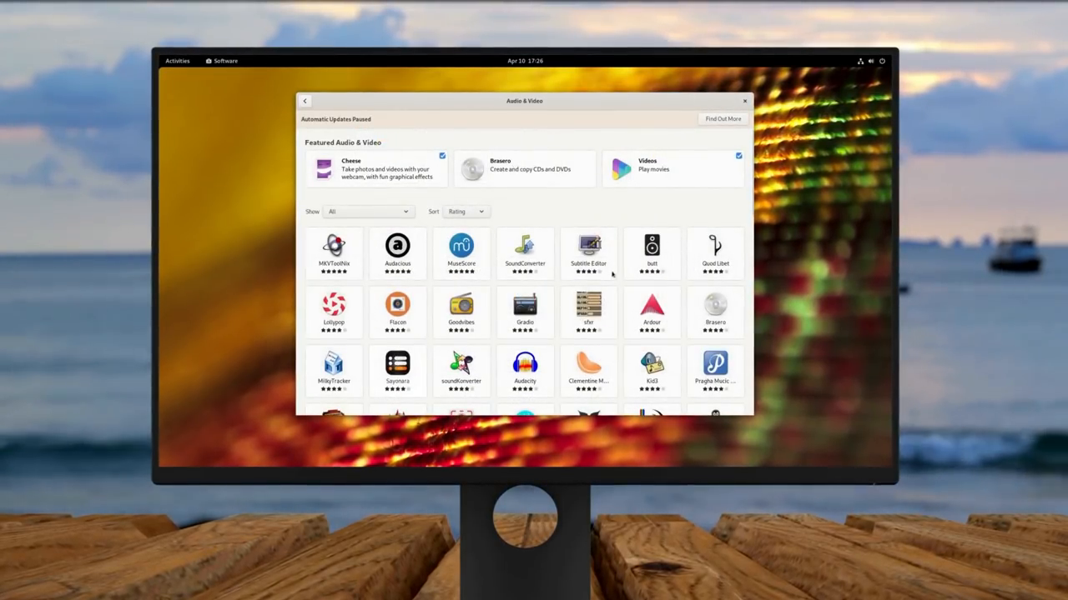
{"action": "left_click", "coordinate": [461, 250]}
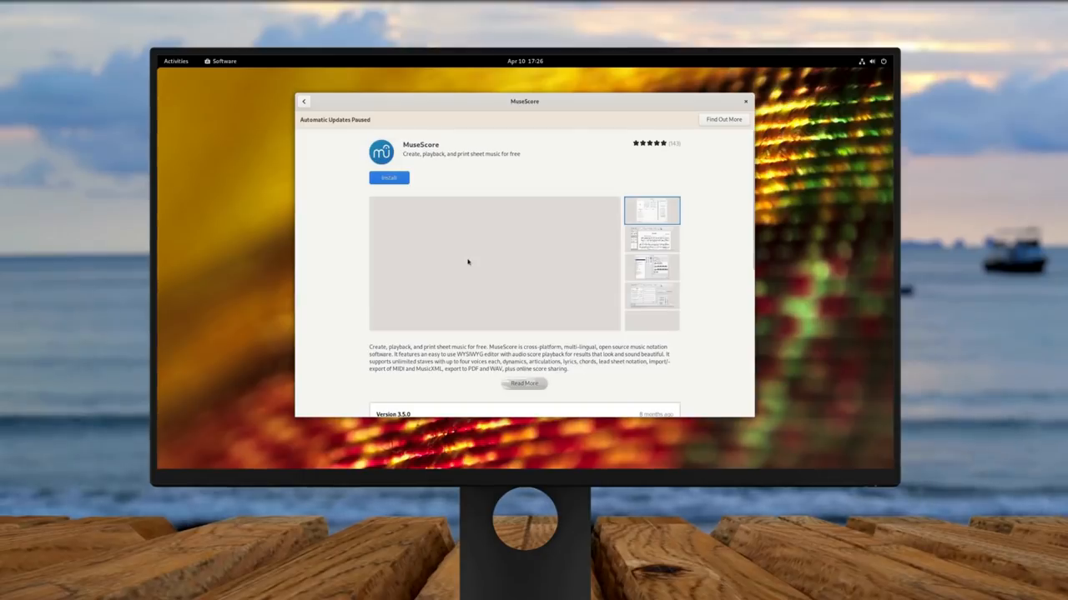
{"action": "left_click", "coordinate": [651, 210]}
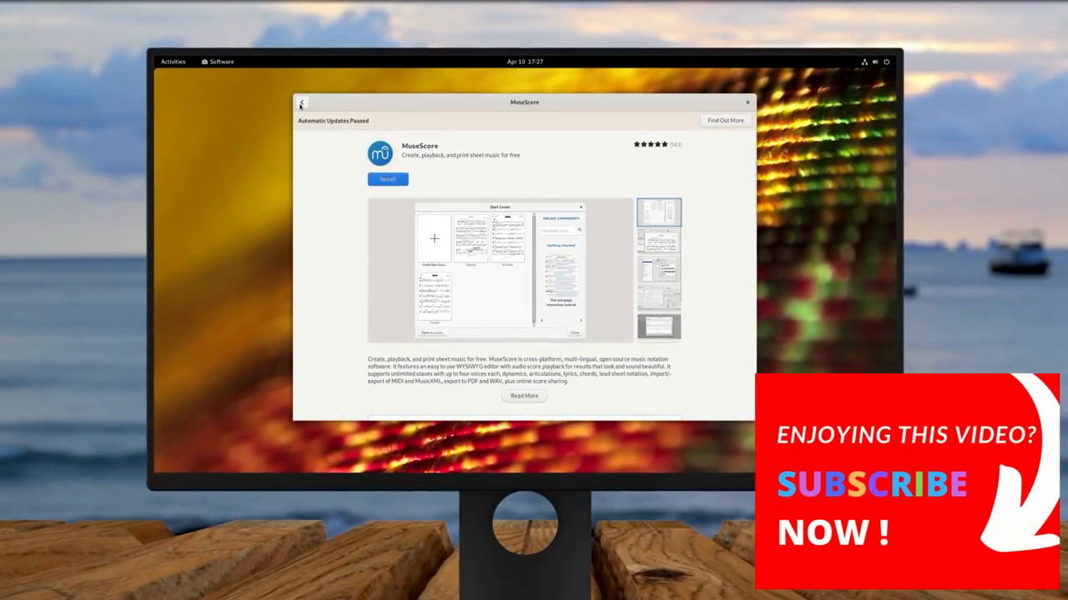
Return to Explore and open Foliate's details from the Productivity category
{"action": "left_click", "coordinate": [300, 102]}
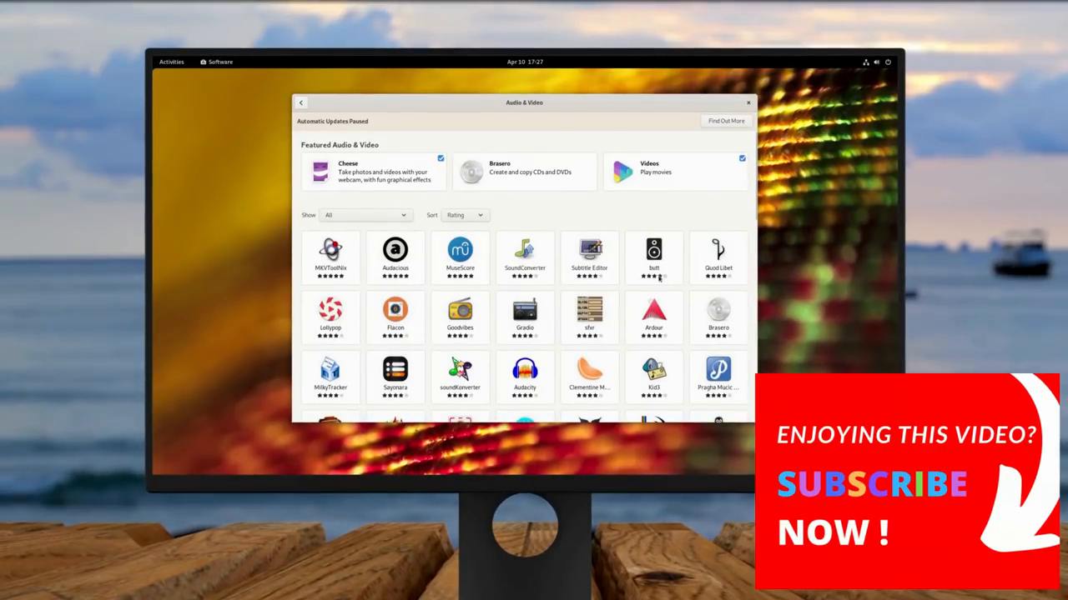
{"action": "scroll", "scroll_direction": "down", "scroll_amount": 3}
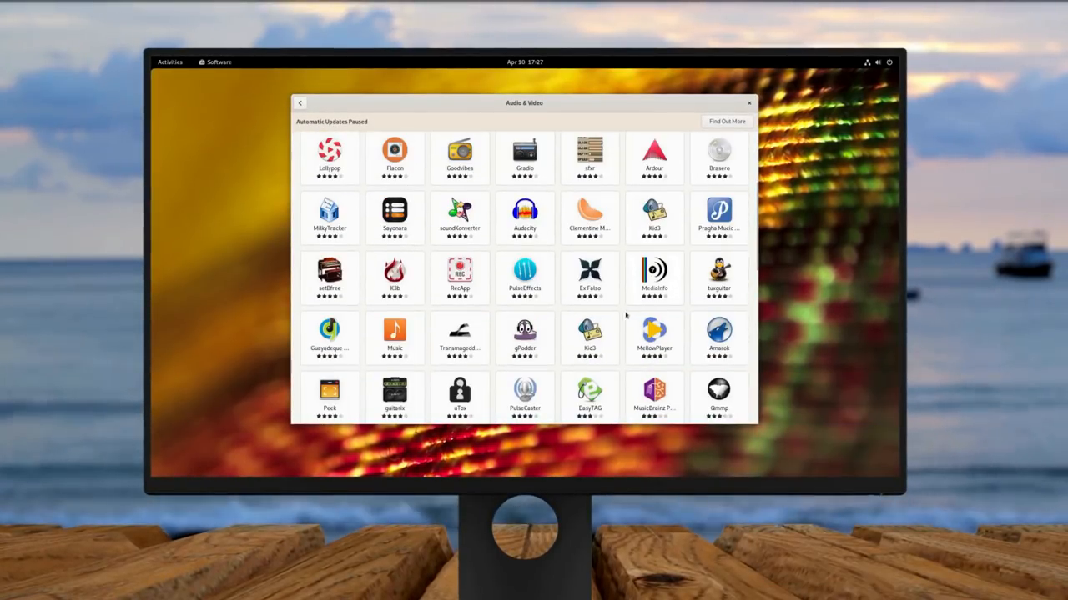
{"action": "left_click", "coordinate": [300, 102]}
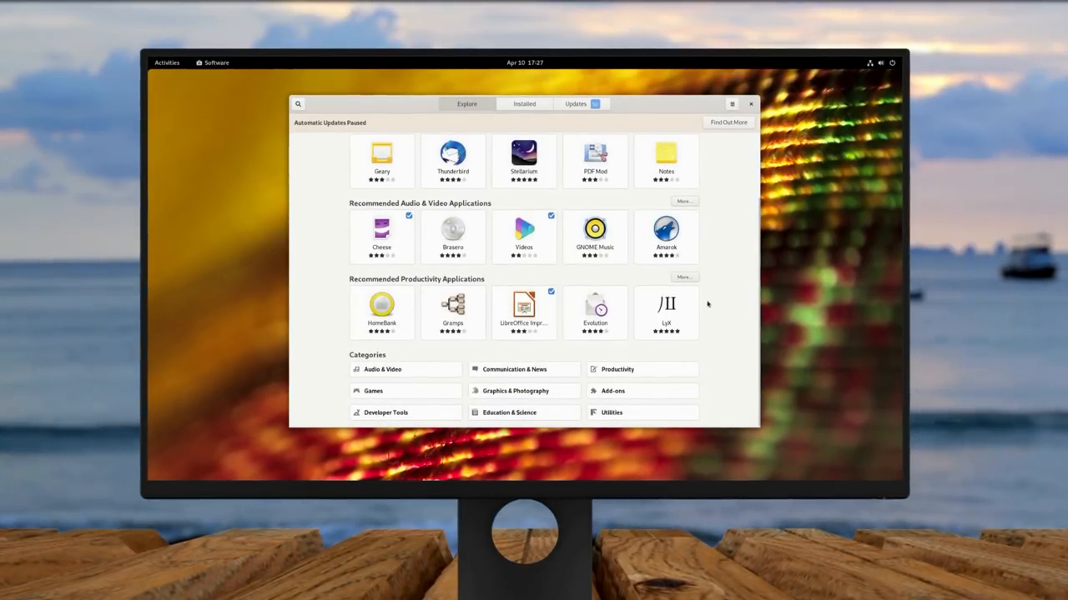
{"action": "left_click", "coordinate": [618, 368]}
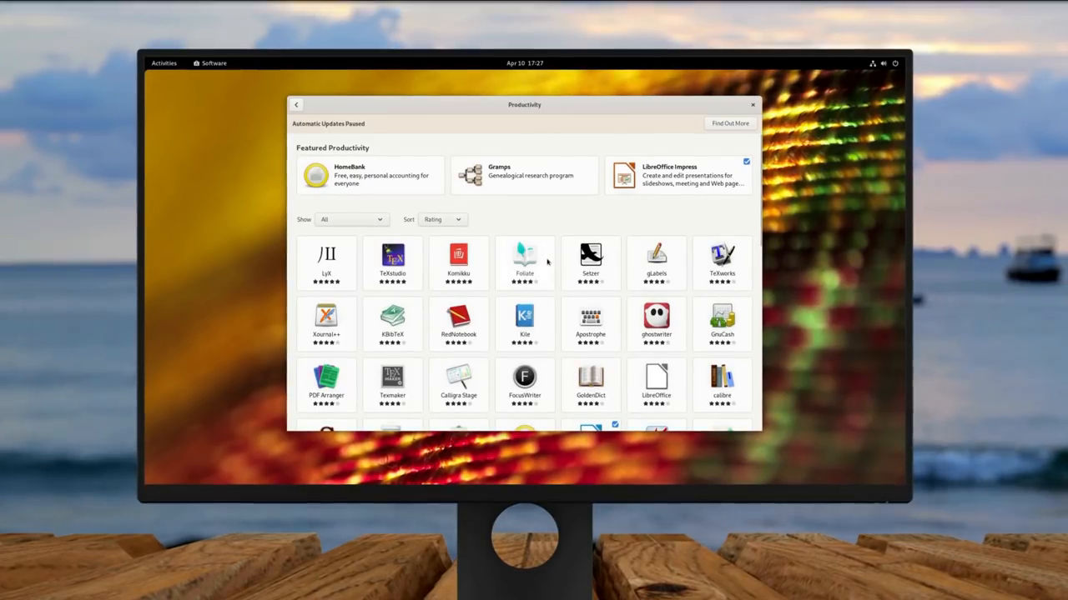
{"action": "left_click", "coordinate": [524, 254]}
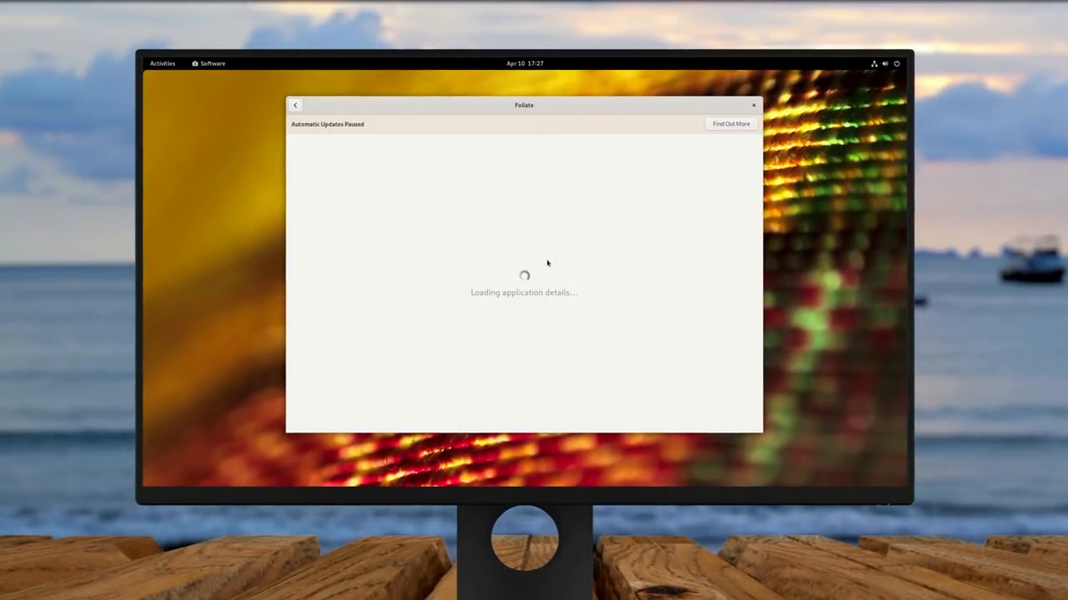